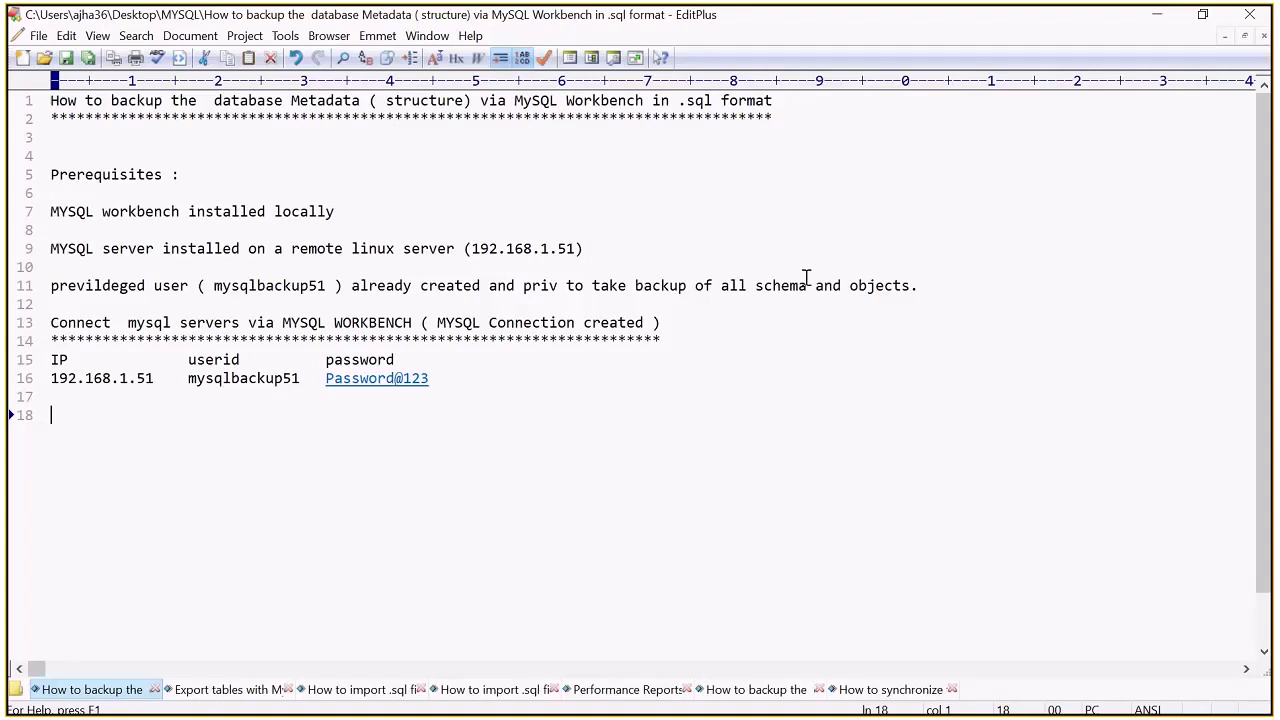
{"action": "mouse_move", "coordinate": [796, 456]}
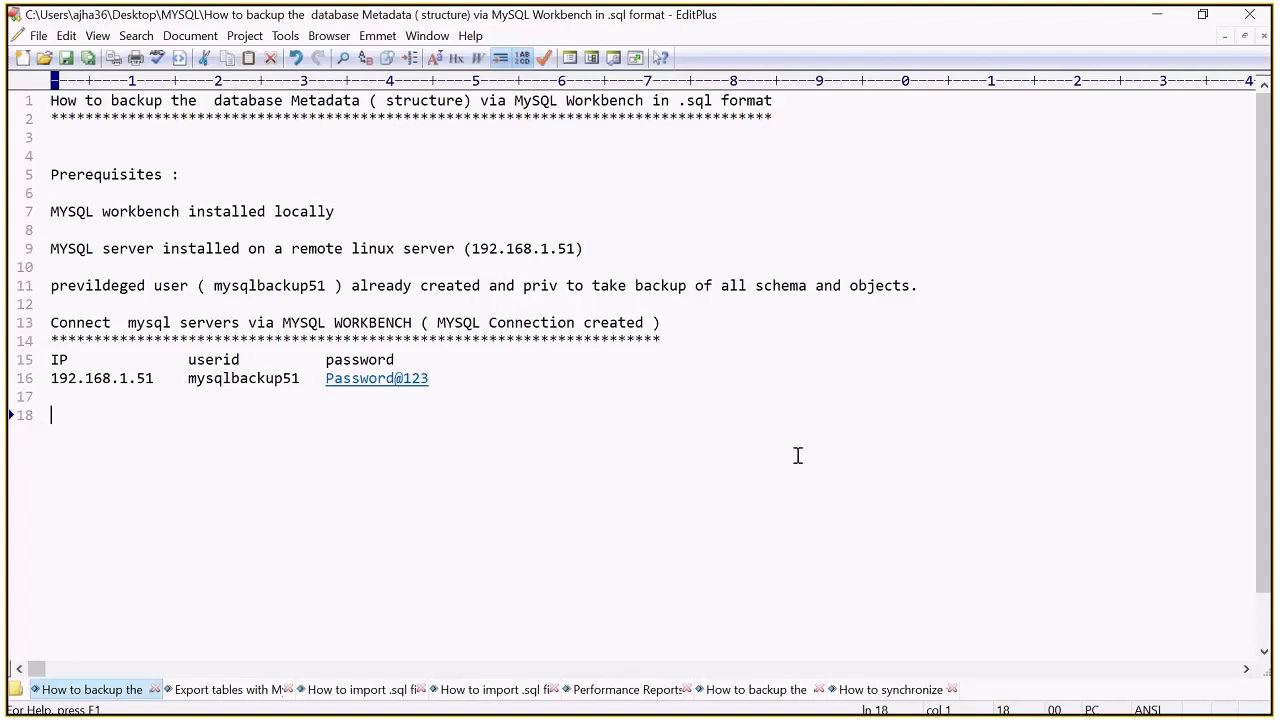
{"action": "mouse_move", "coordinate": [726, 444]}
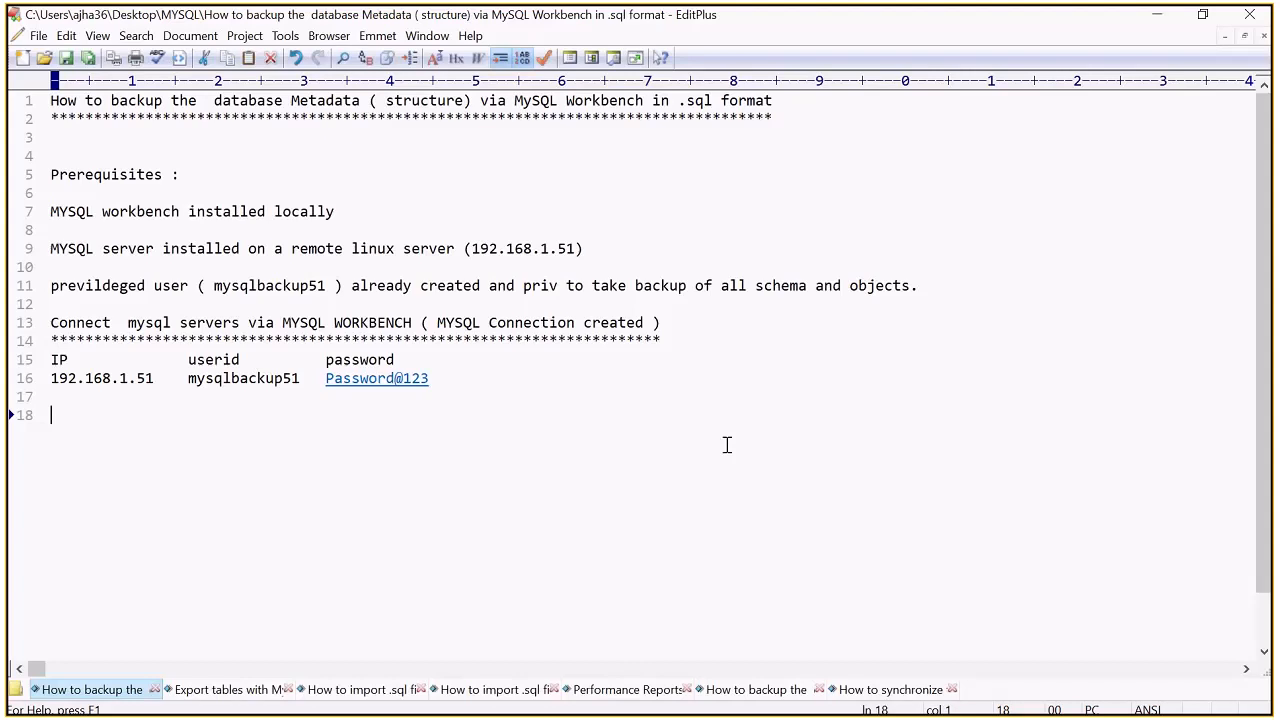
{"action": "mouse_move", "coordinate": [554, 204]}
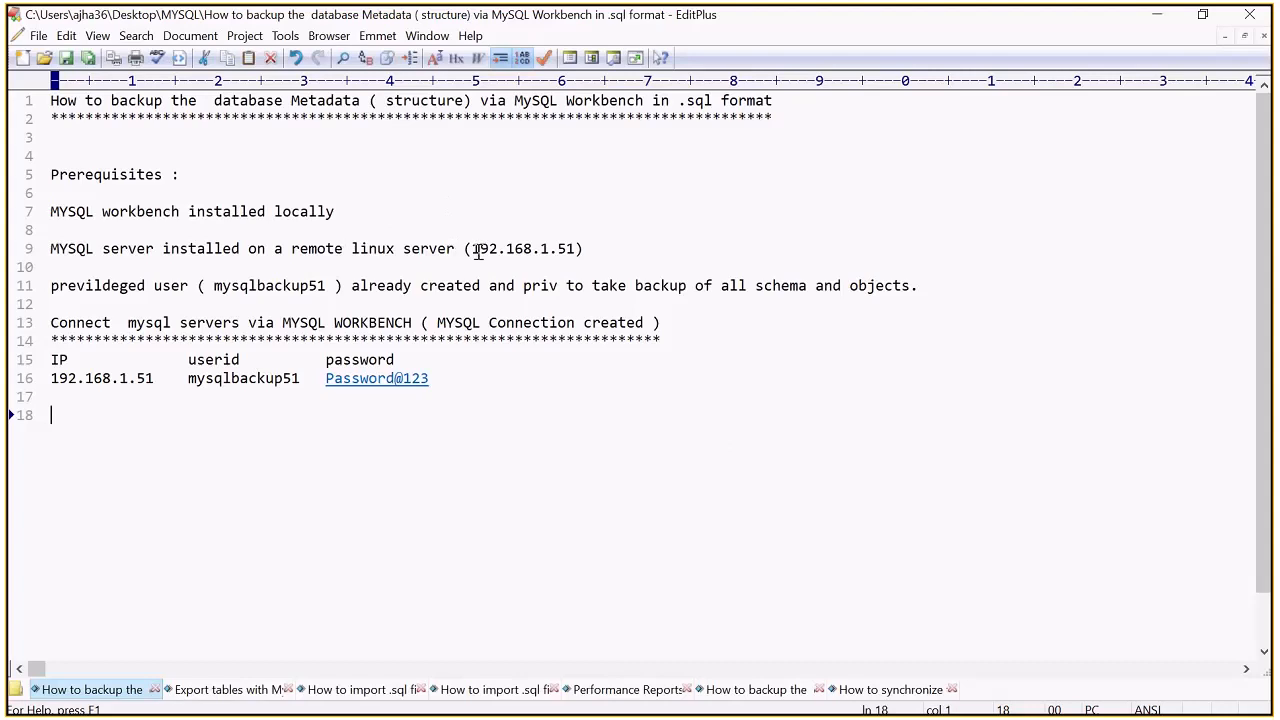
Step: Note the backup user mysqlbackup51 and switch to MySQL Workbench's welcome screen
{"action": "double_click", "coordinate": [488, 248]}
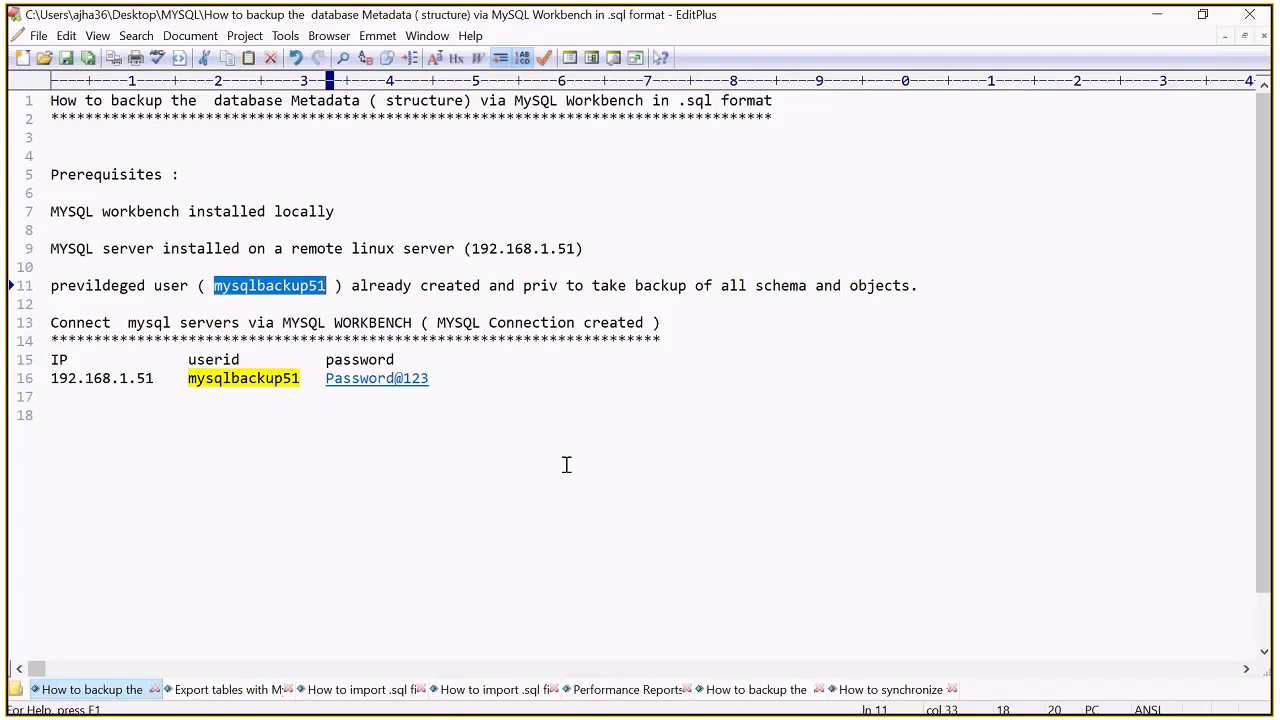
{"action": "mouse_move", "coordinate": [564, 456]}
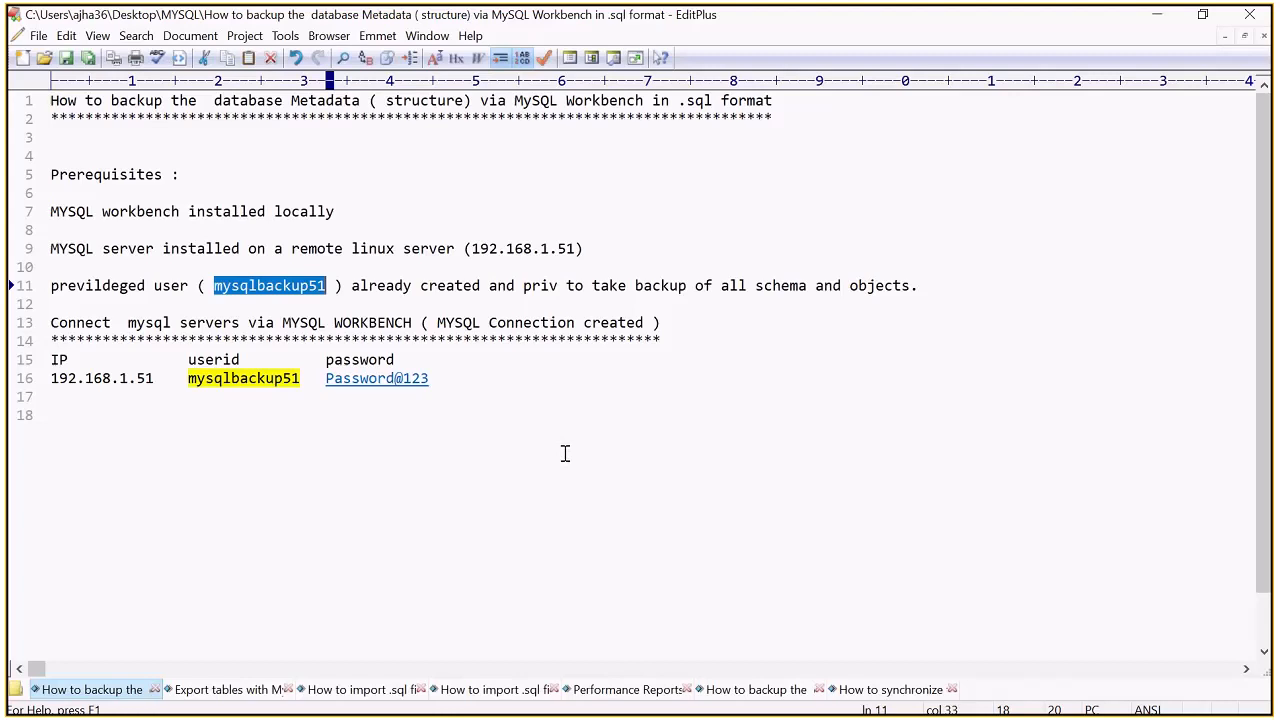
{"action": "mouse_move", "coordinate": [472, 684]}
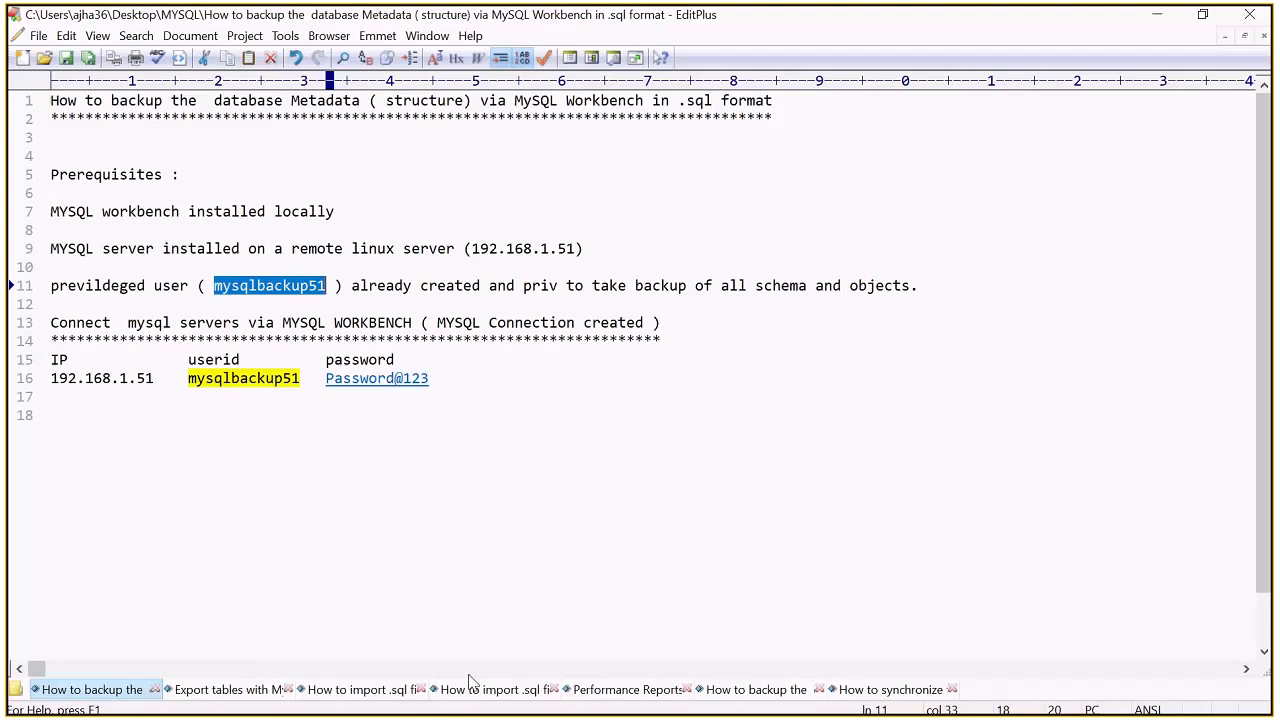
{"action": "mouse_move", "coordinate": [418, 710]}
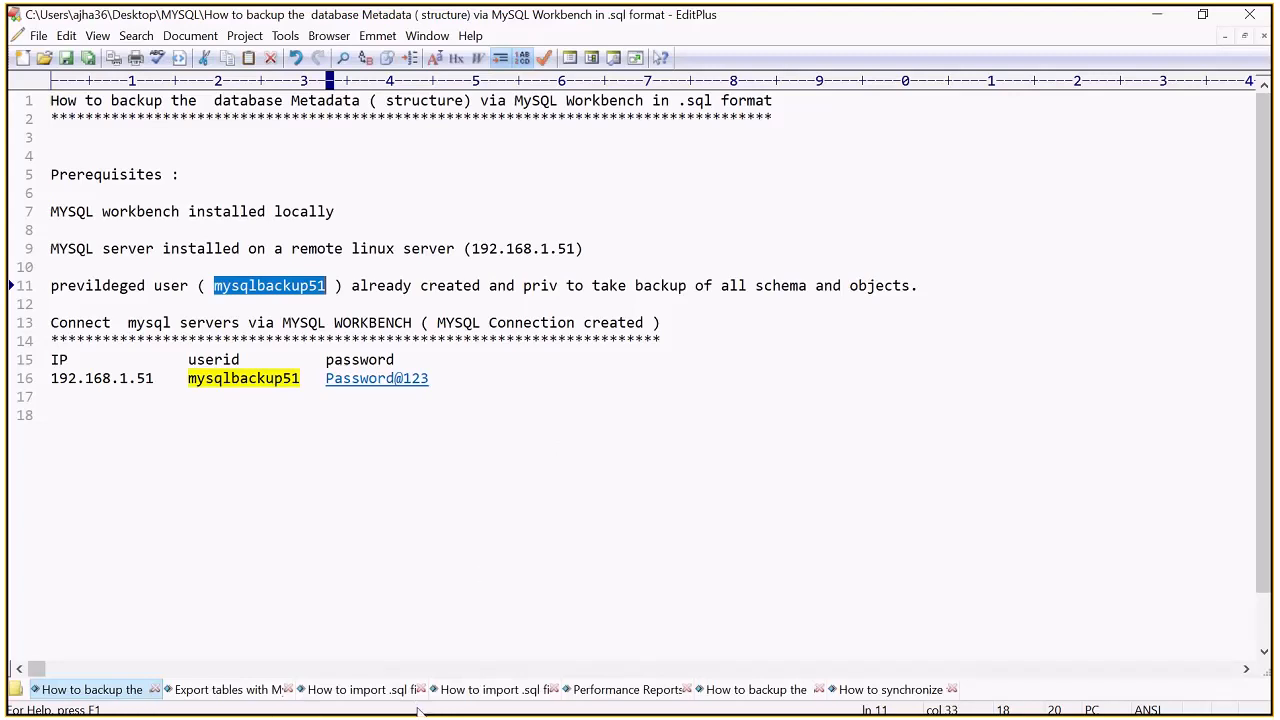
{"action": "mouse_move", "coordinate": [412, 680]}
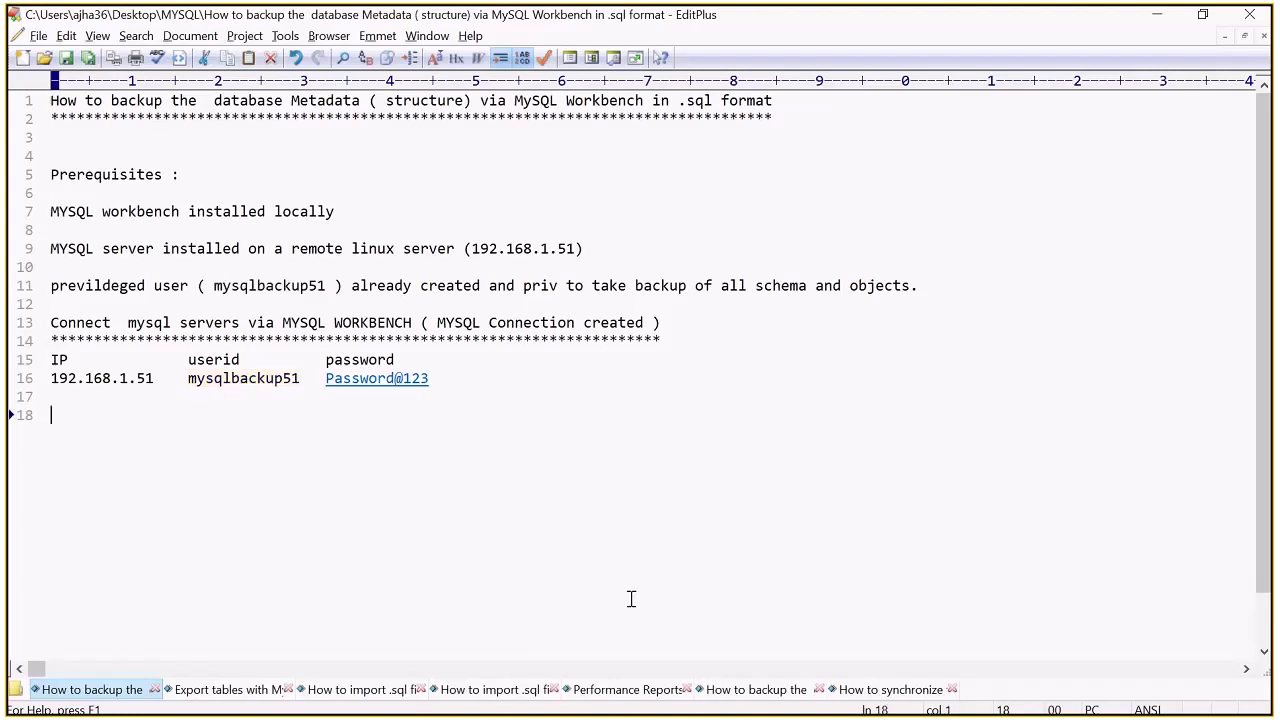
{"action": "key", "text": "alt+tab"}
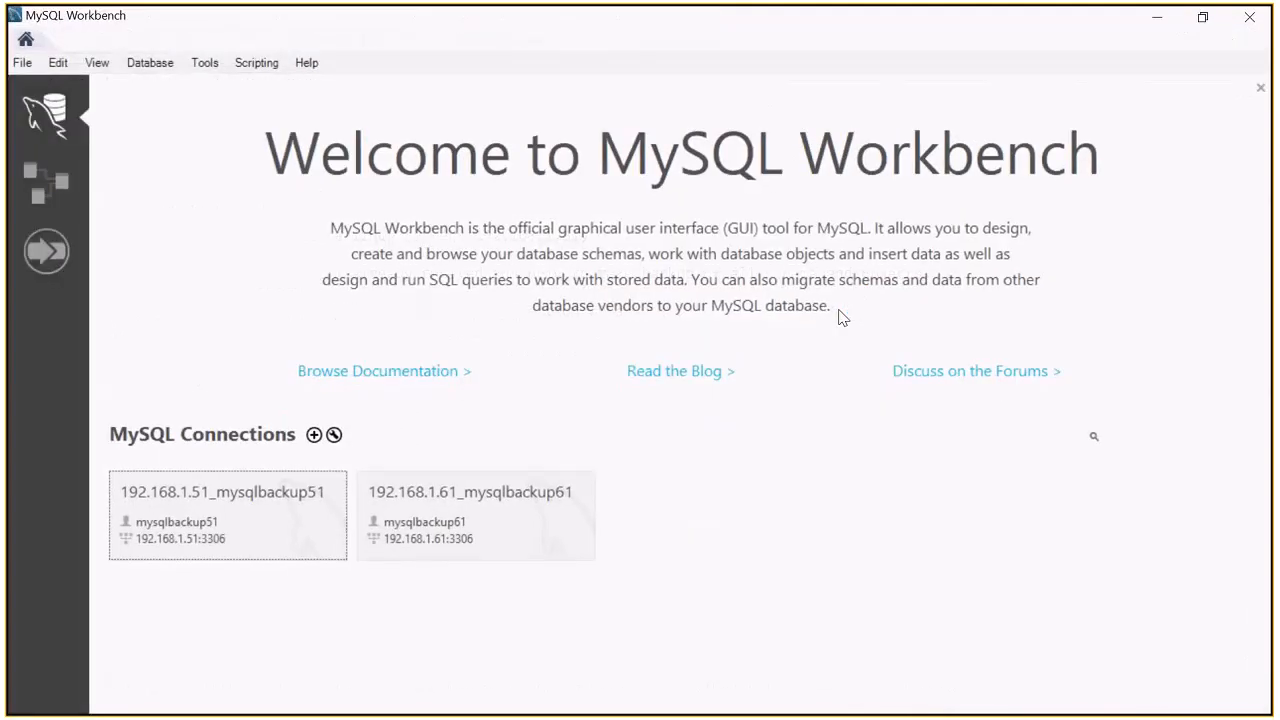
{"action": "mouse_move", "coordinate": [530, 444]}
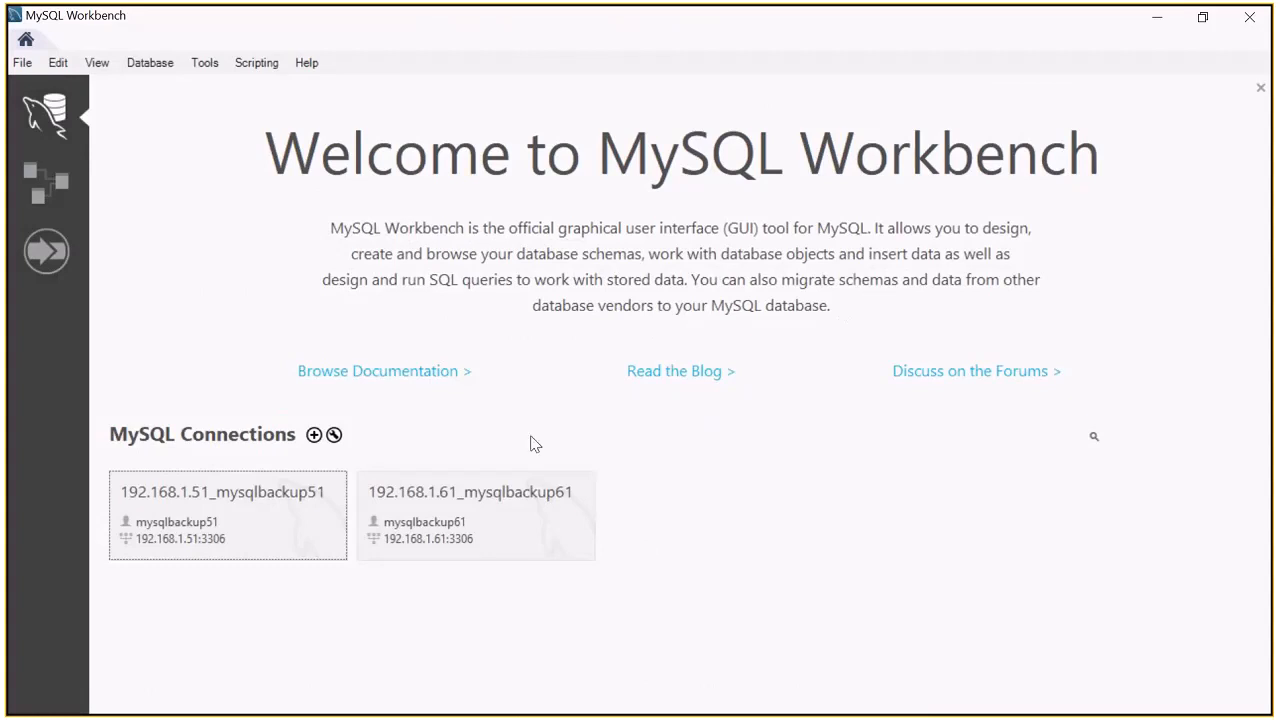
{"action": "mouse_move", "coordinate": [866, 210]}
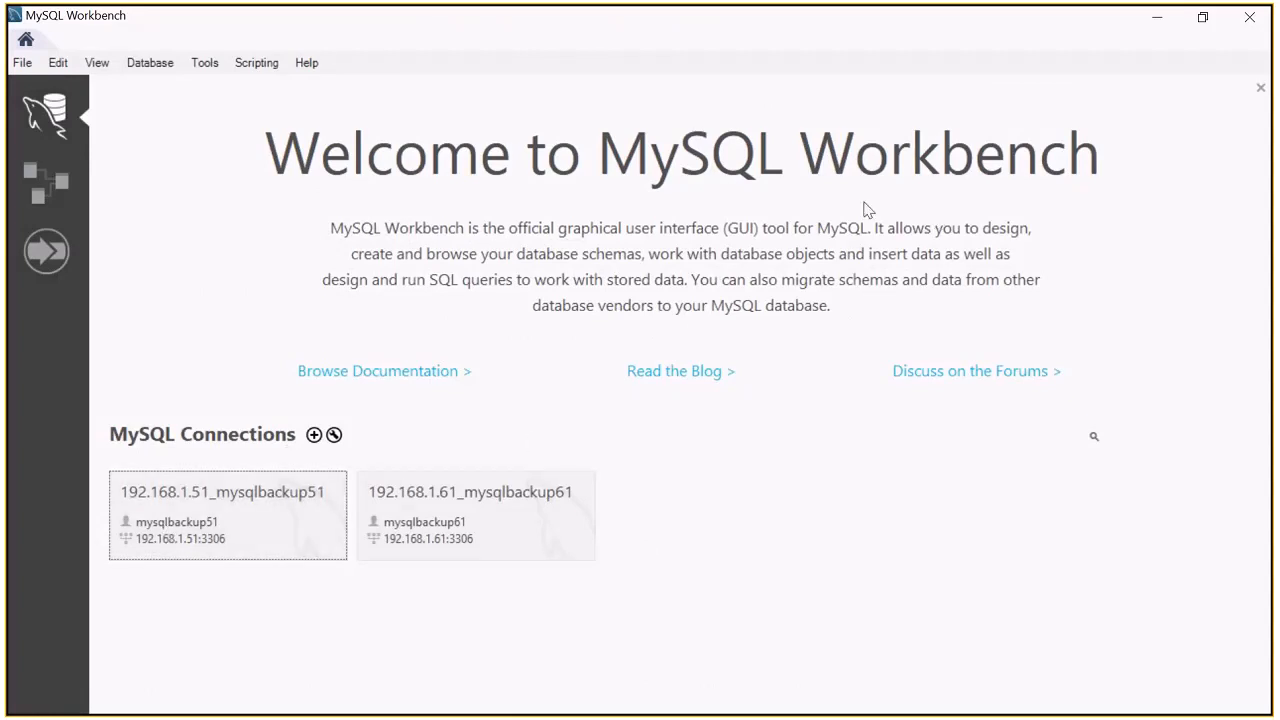
{"action": "mouse_move", "coordinate": [756, 594]}
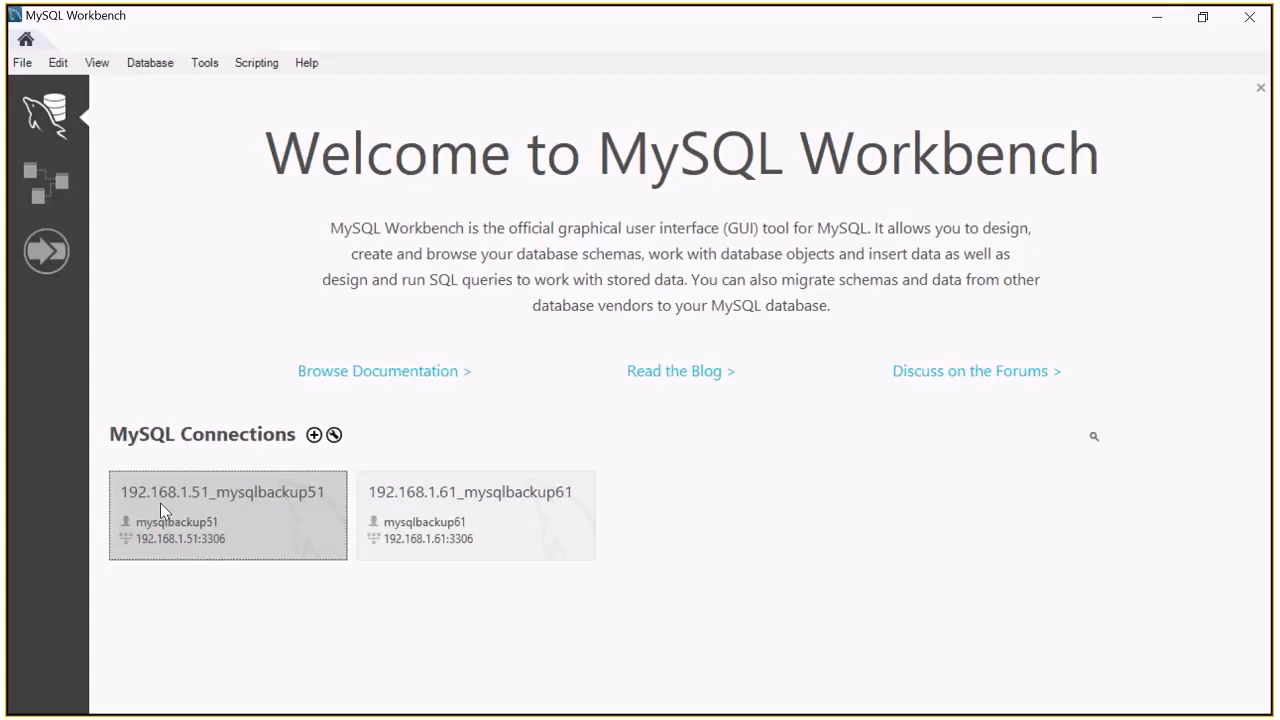
{"action": "mouse_move", "coordinate": [202, 510]}
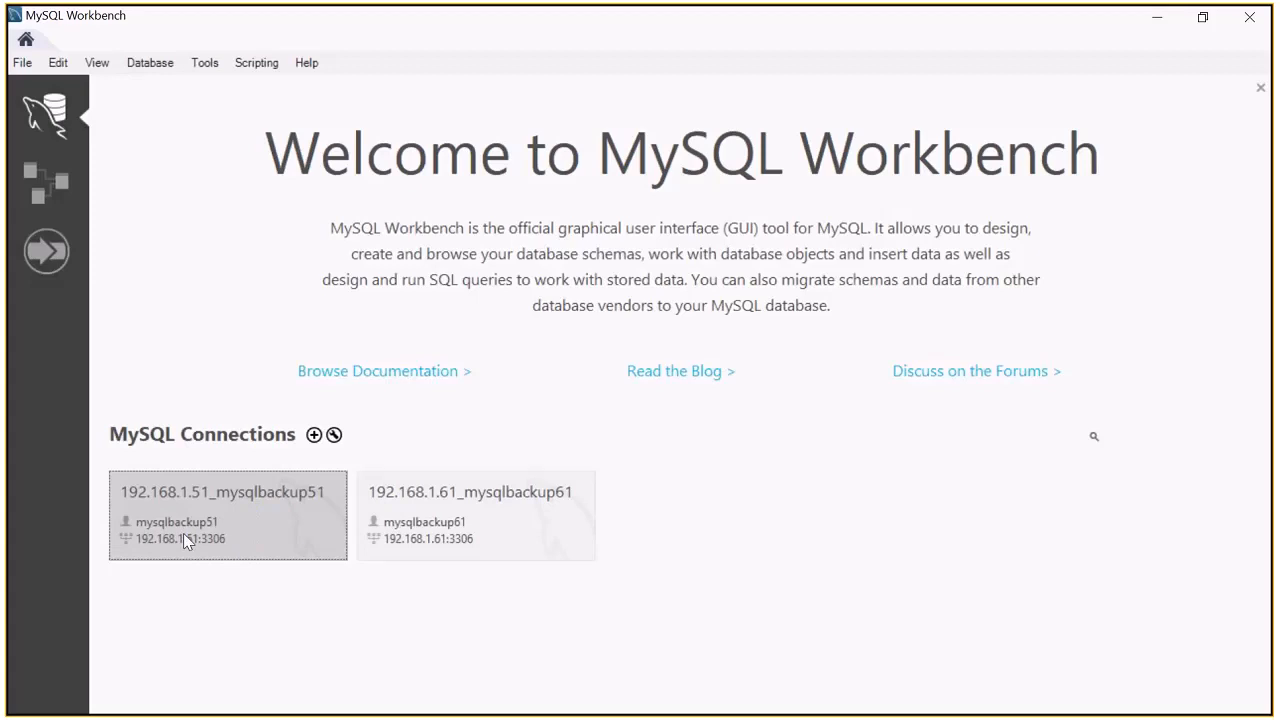
{"action": "mouse_move", "coordinate": [156, 560]}
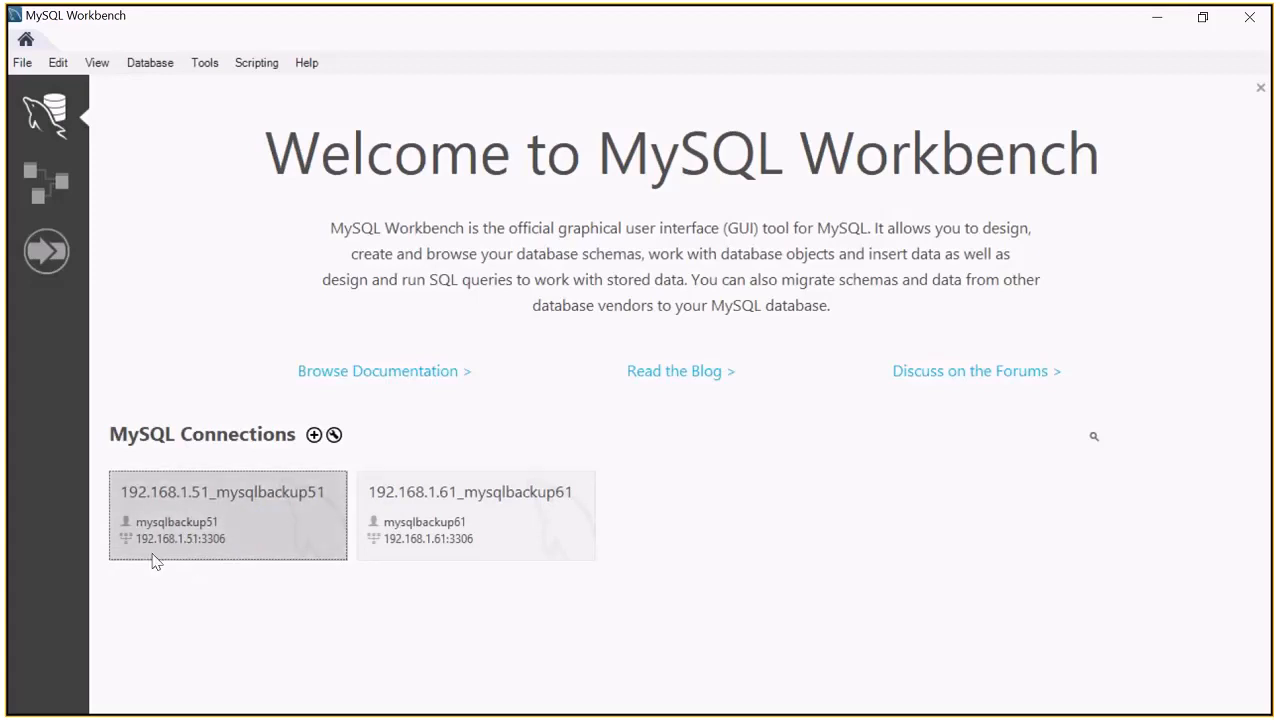
{"action": "mouse_move", "coordinate": [224, 520]}
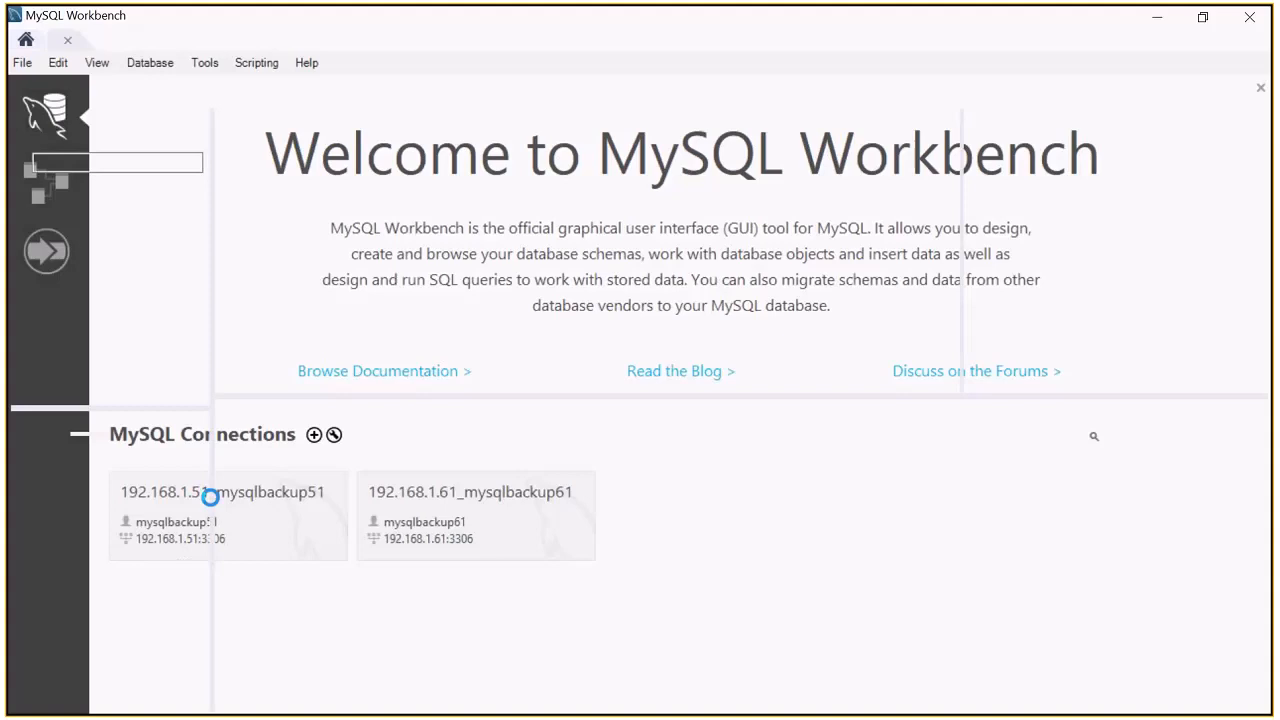
Step: Connect to 192.168.1.51 as mysqlbackup51 and go to Server > Data Export
{"action": "double_click", "coordinate": [228, 492]}
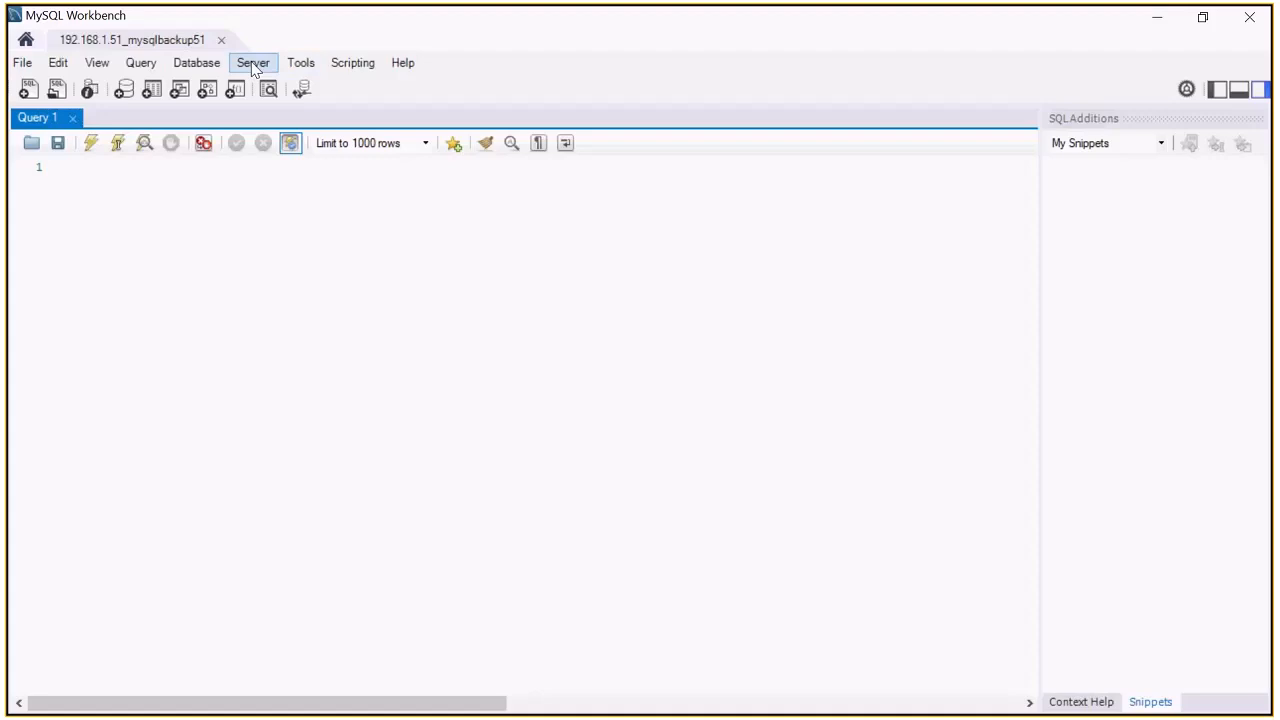
{"action": "left_click", "coordinate": [252, 62]}
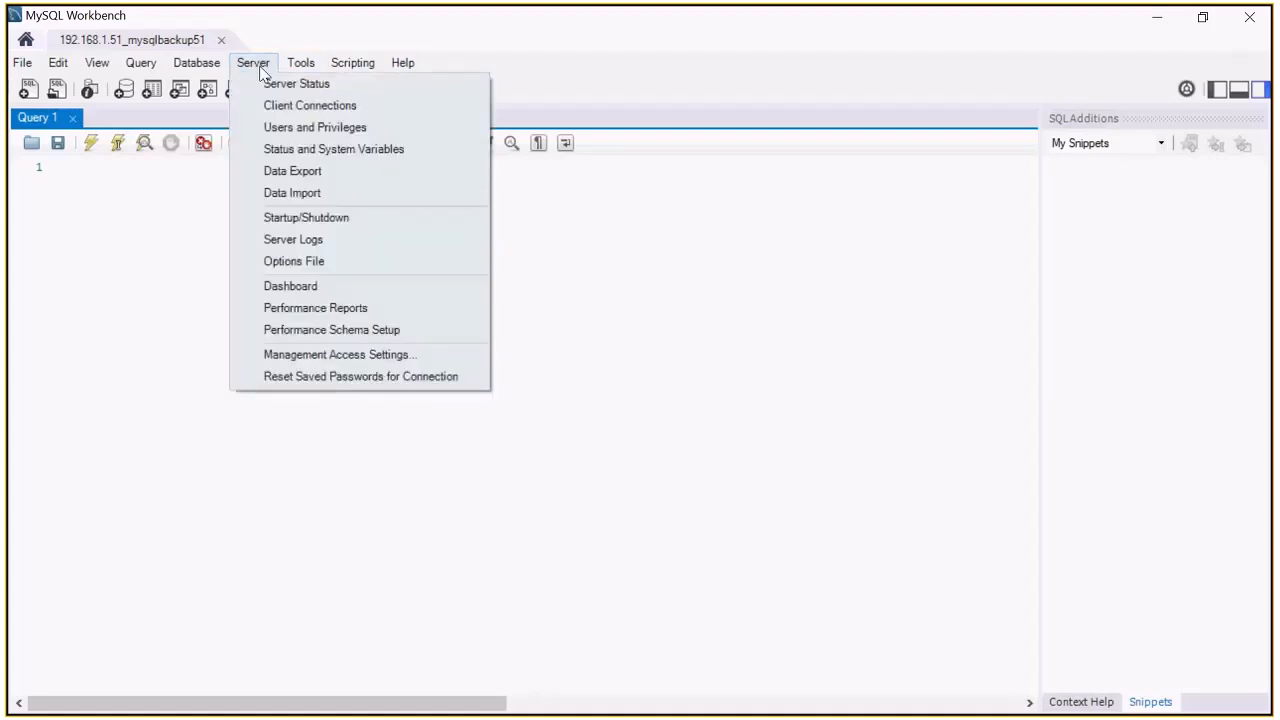
{"action": "mouse_move", "coordinate": [292, 170]}
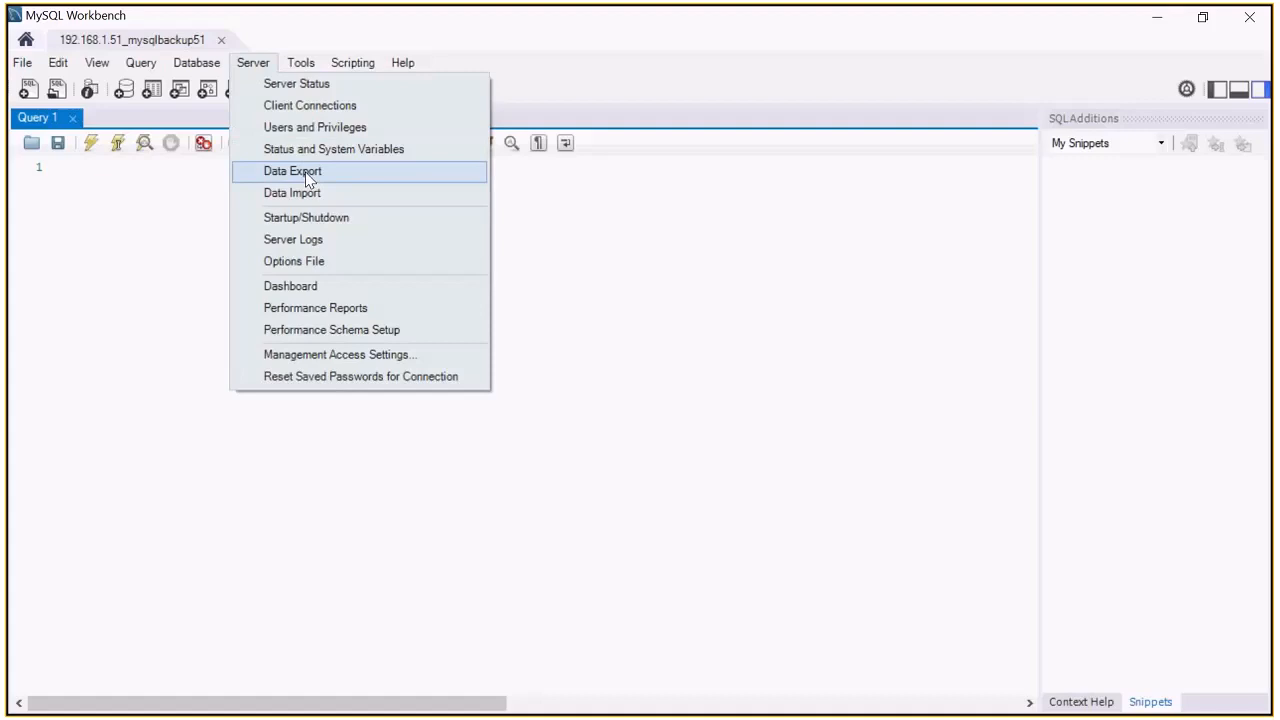
{"action": "left_click", "coordinate": [292, 172]}
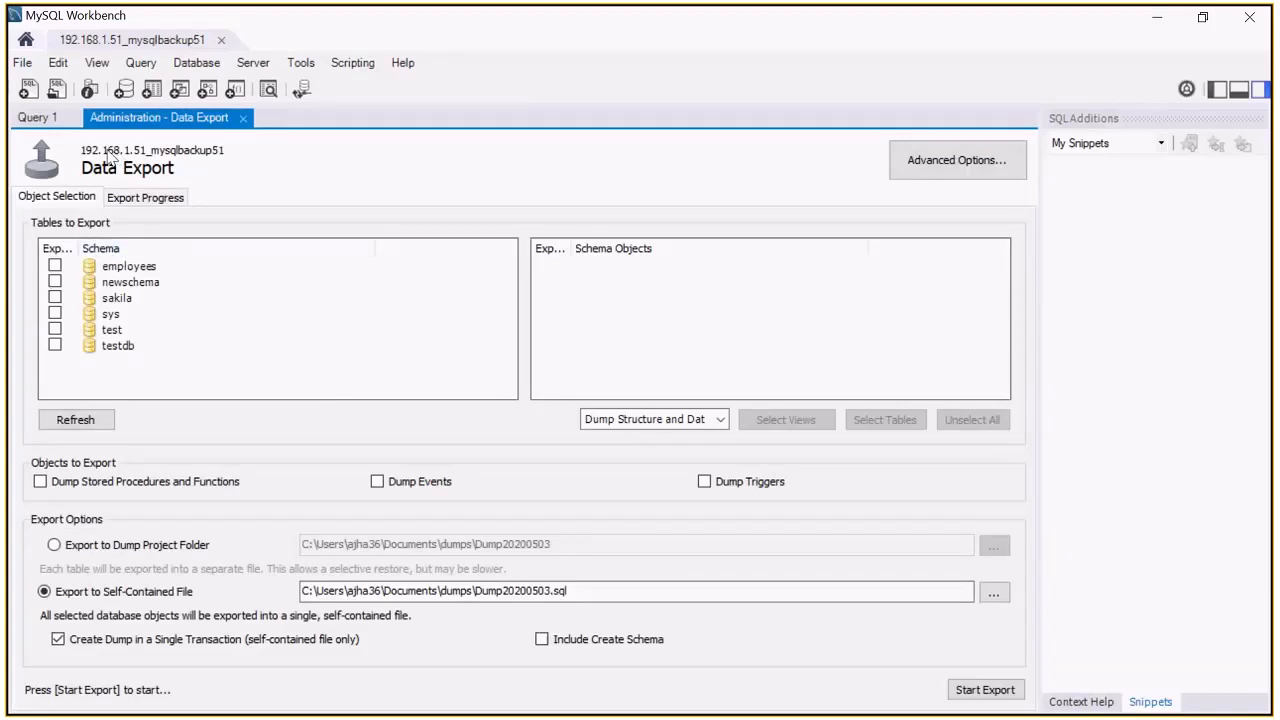
{"action": "mouse_move", "coordinate": [316, 360]}
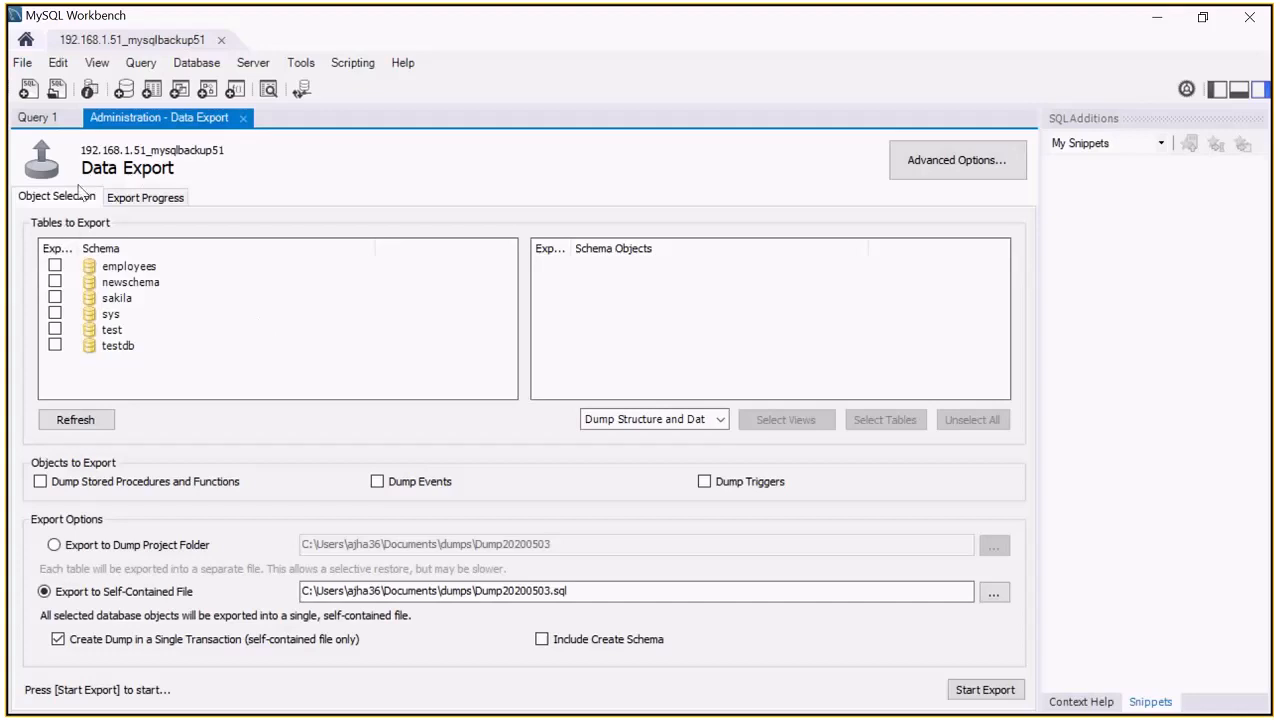
{"action": "mouse_move", "coordinate": [78, 212]}
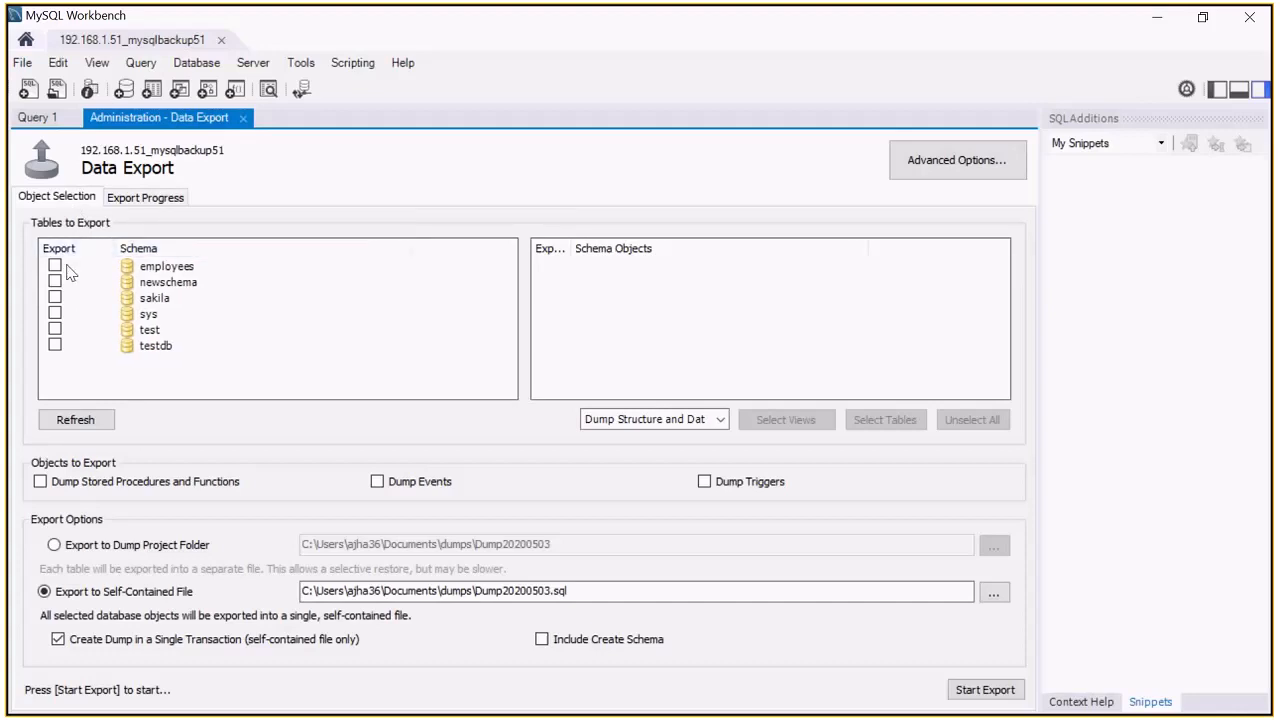
{"action": "mouse_move", "coordinate": [178, 270]}
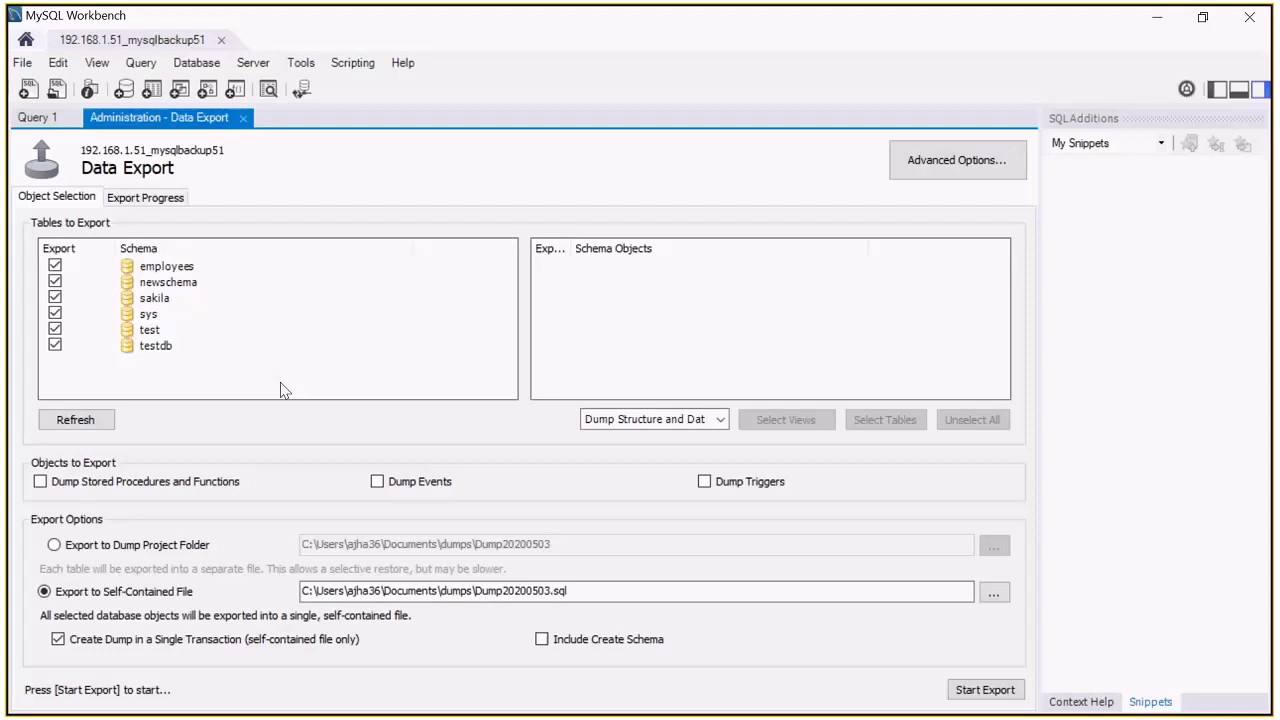
{"action": "mouse_move", "coordinate": [688, 392]}
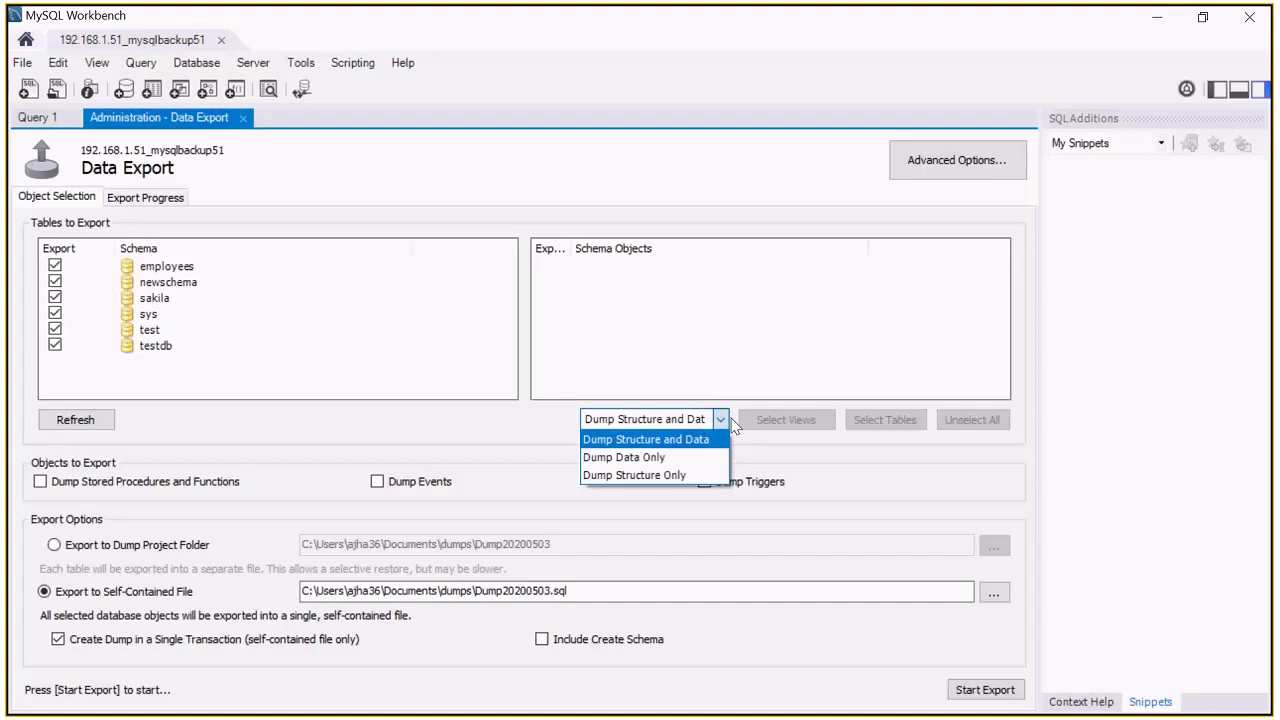
{"action": "mouse_move", "coordinate": [704, 456]}
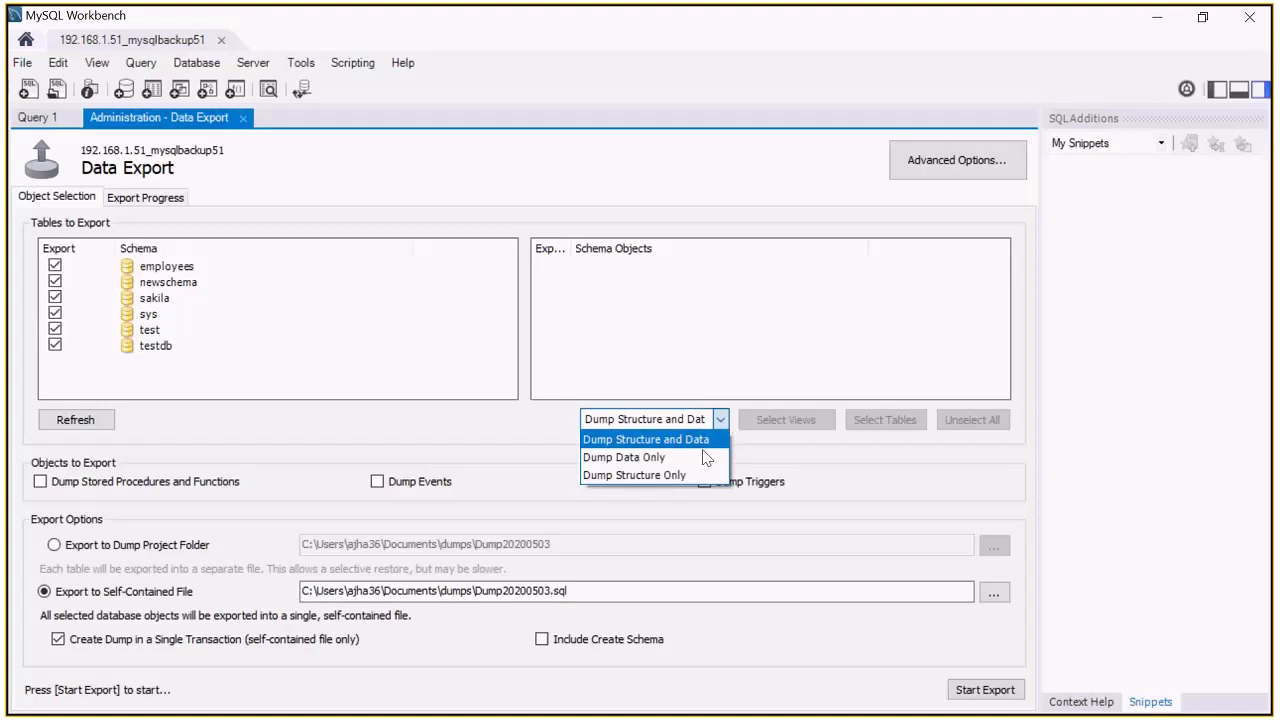
Step: Dump Structure Only with procedures, functions, events and Create Schema, without a single transaction
{"action": "left_click", "coordinate": [634, 474]}
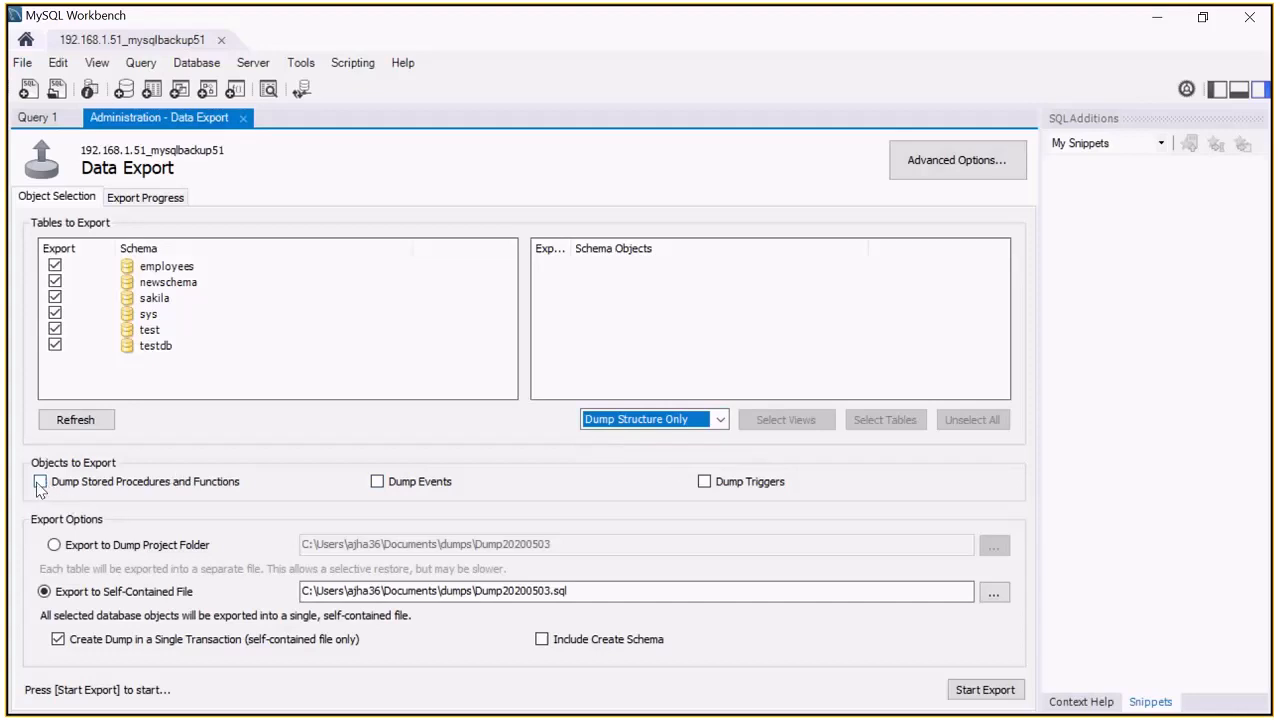
{"action": "left_click", "coordinate": [40, 480]}
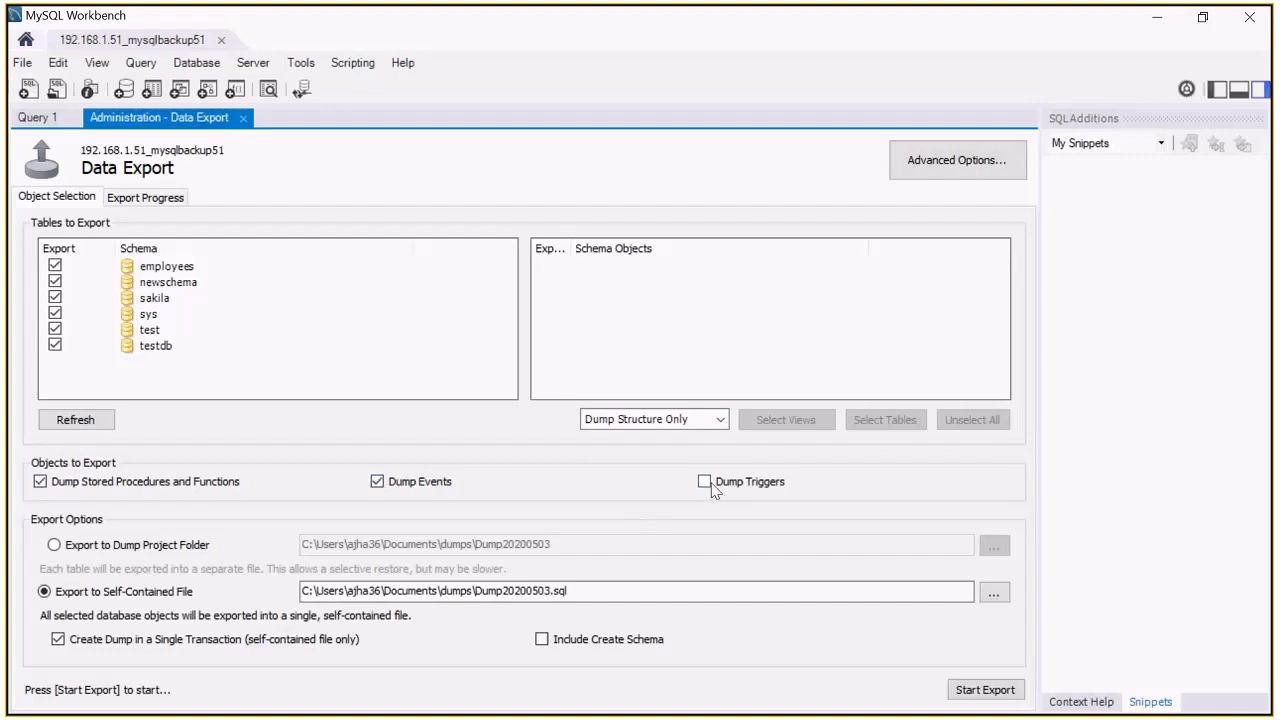
{"action": "left_click", "coordinate": [704, 480]}
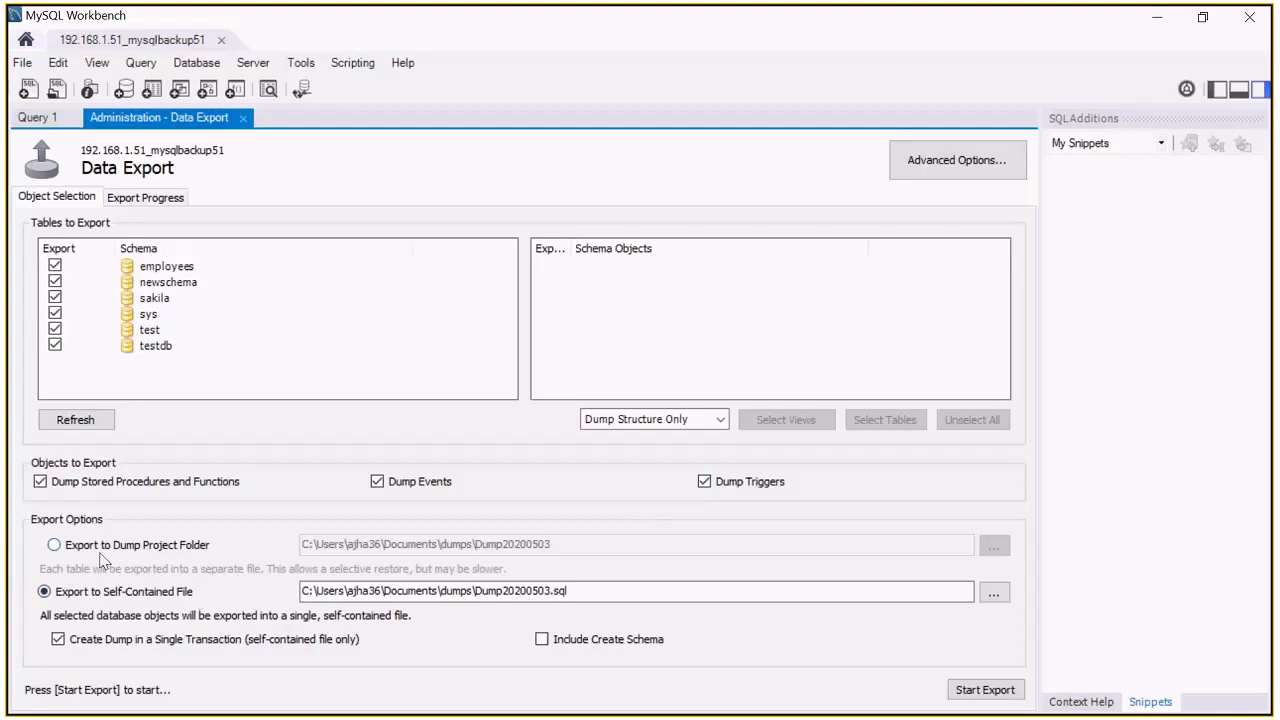
{"action": "mouse_move", "coordinate": [180, 570]}
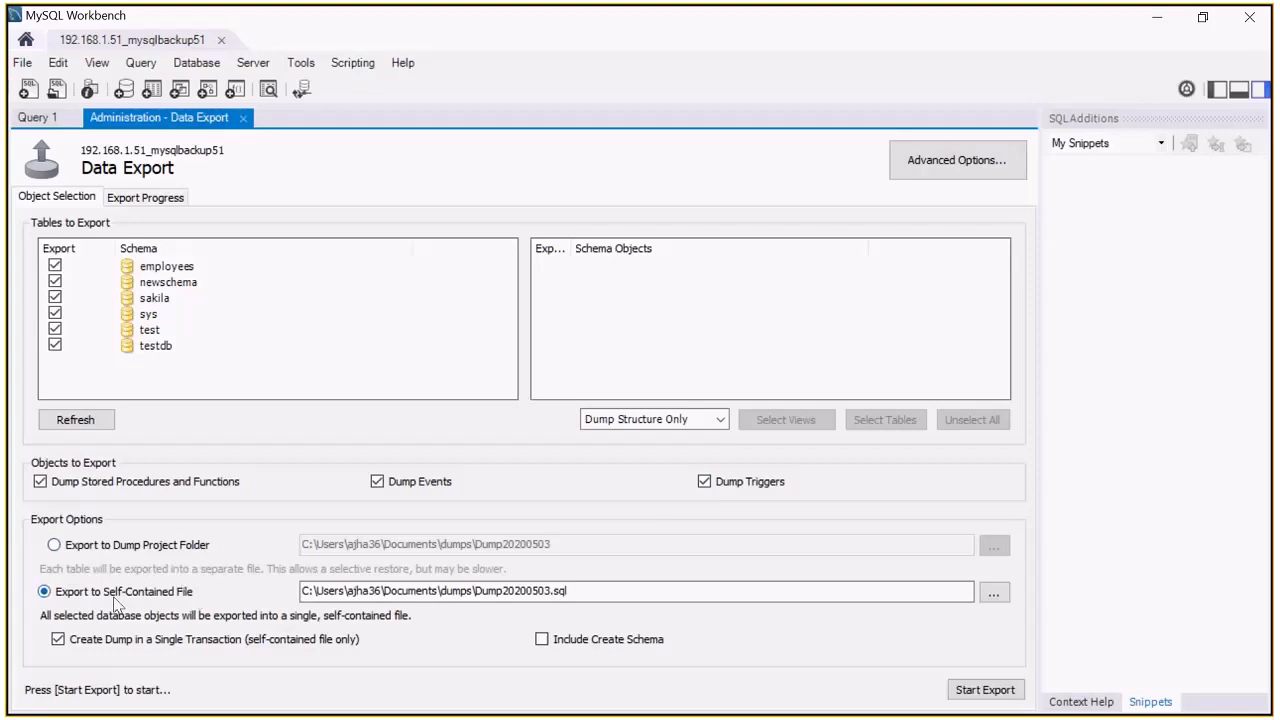
{"action": "mouse_move", "coordinate": [156, 600]}
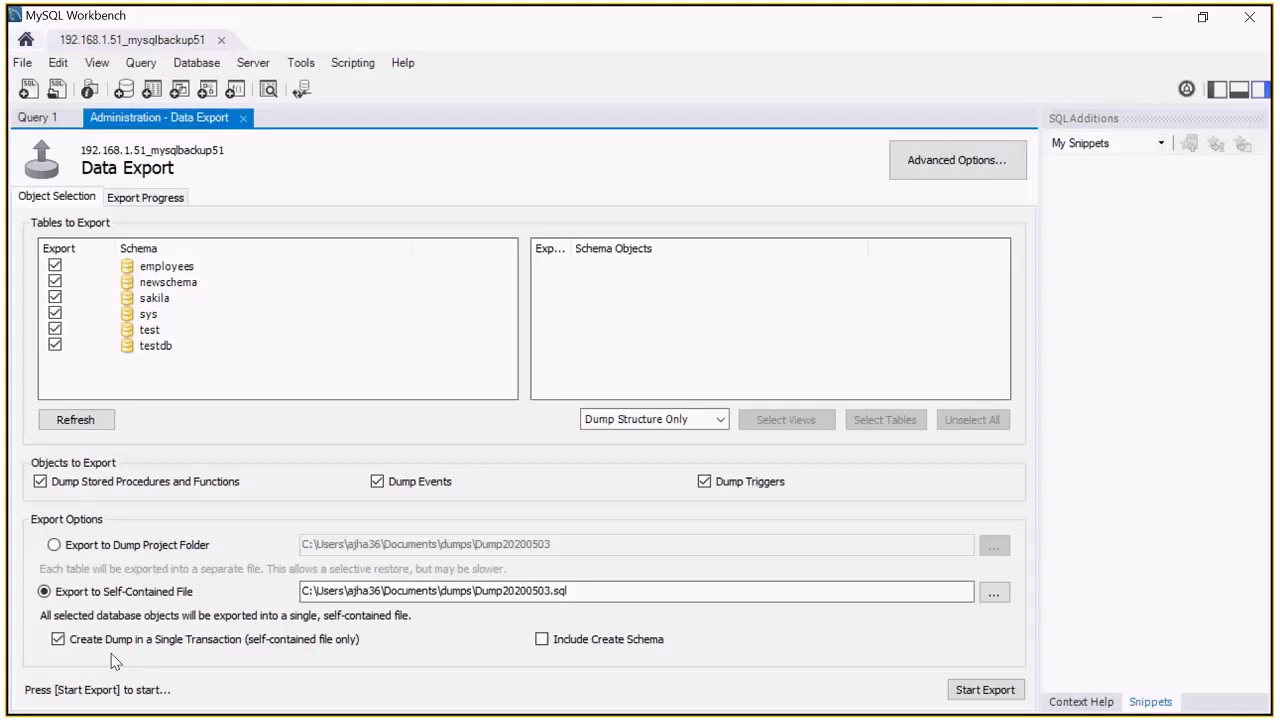
{"action": "left_click", "coordinate": [56, 640]}
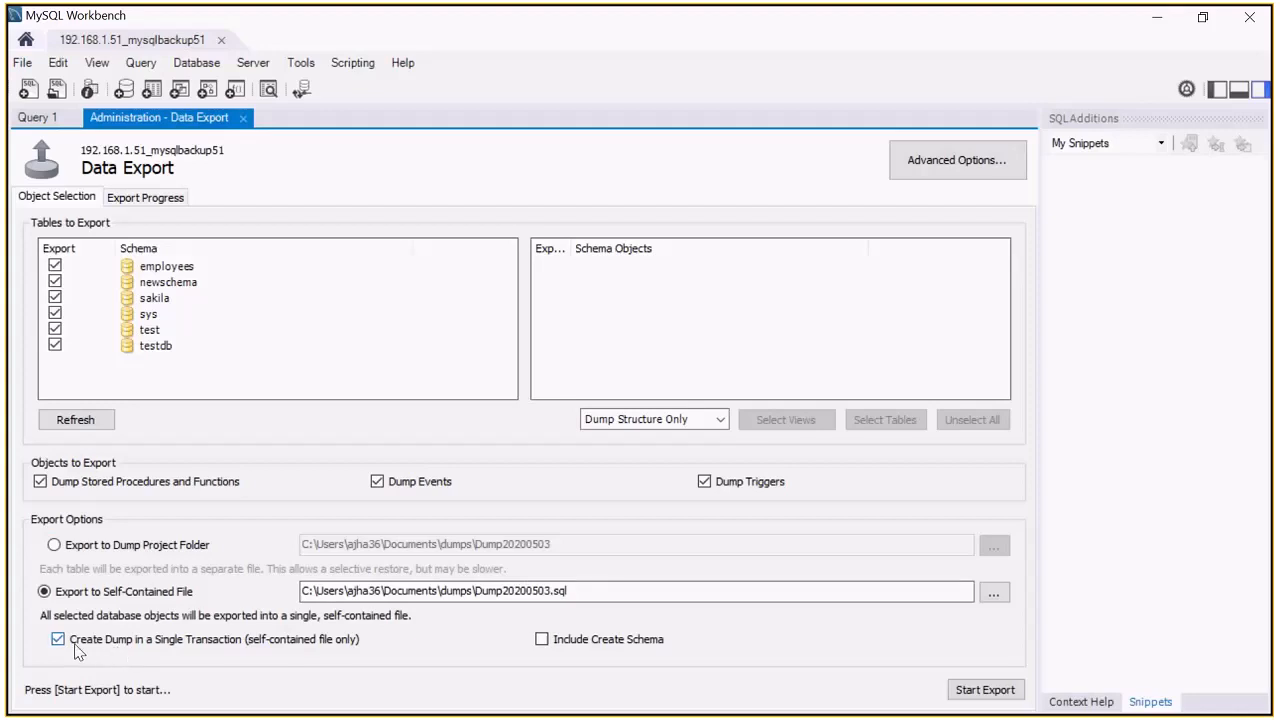
{"action": "mouse_move", "coordinate": [84, 652]}
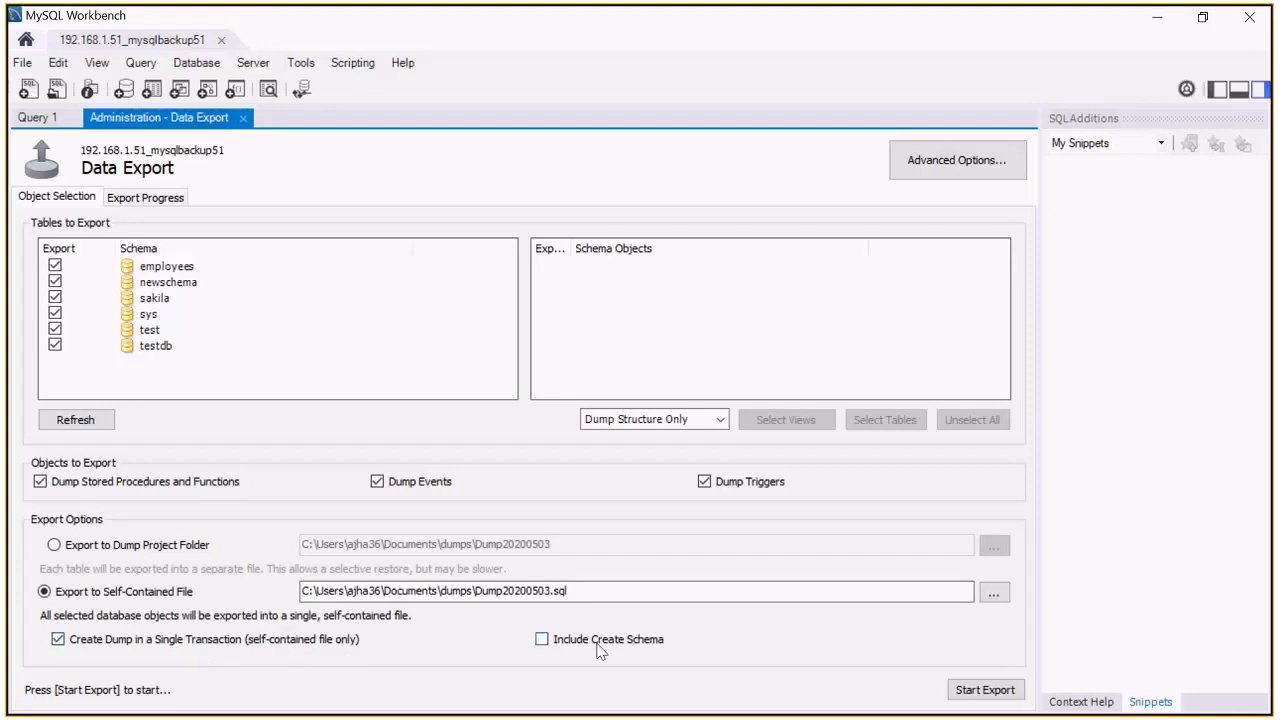
{"action": "left_click", "coordinate": [540, 640]}
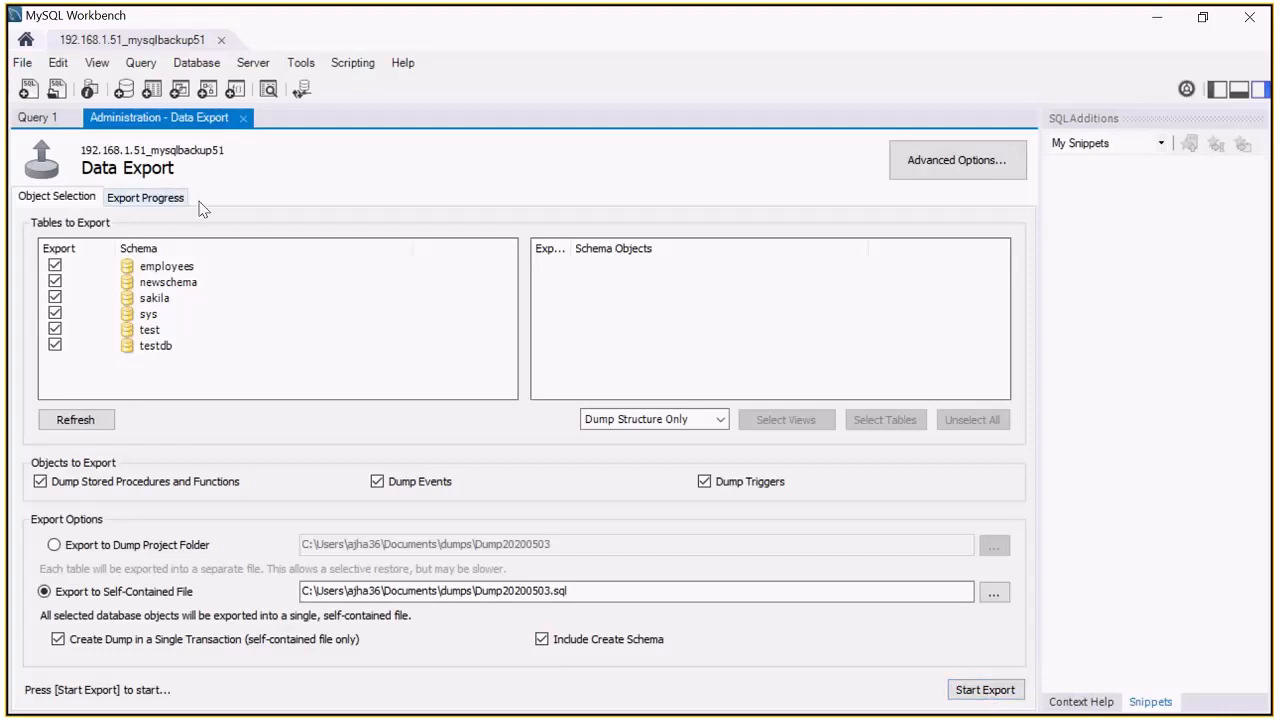
Step: Start the export from Export Progress and let all 121 objects write to Dump20200503.sql
{"action": "left_click", "coordinate": [144, 196]}
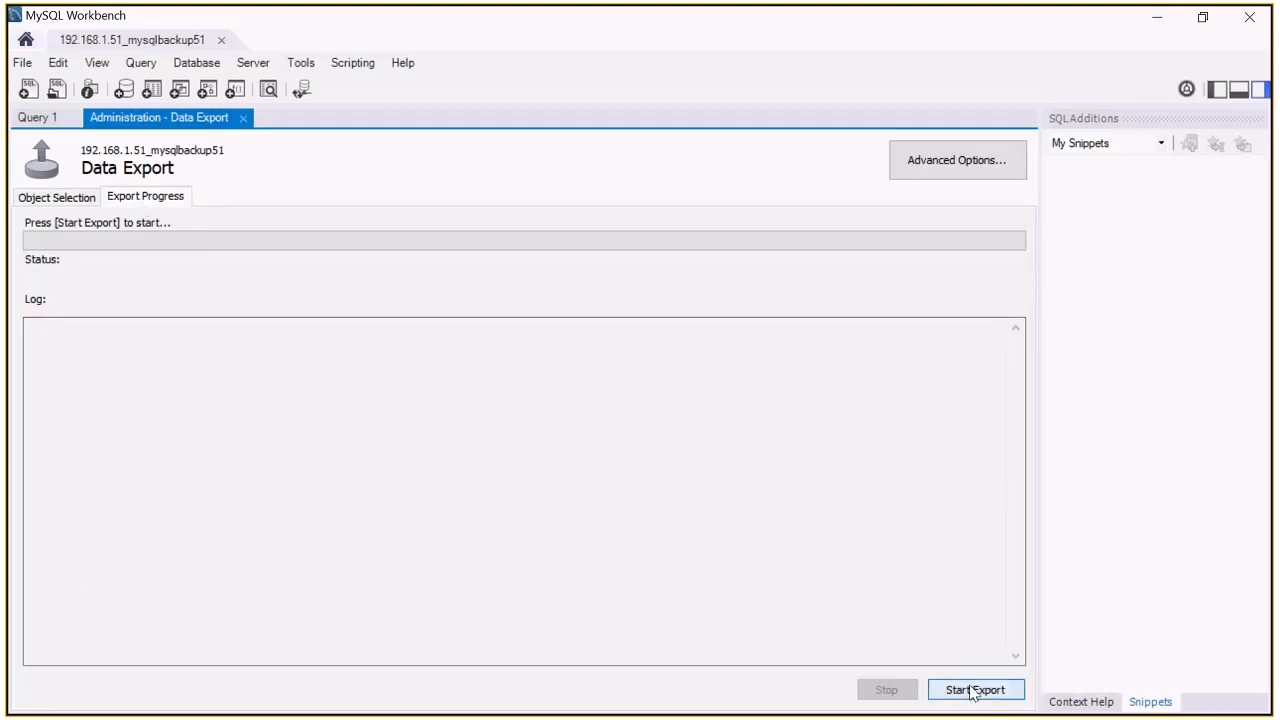
{"action": "left_click", "coordinate": [976, 688]}
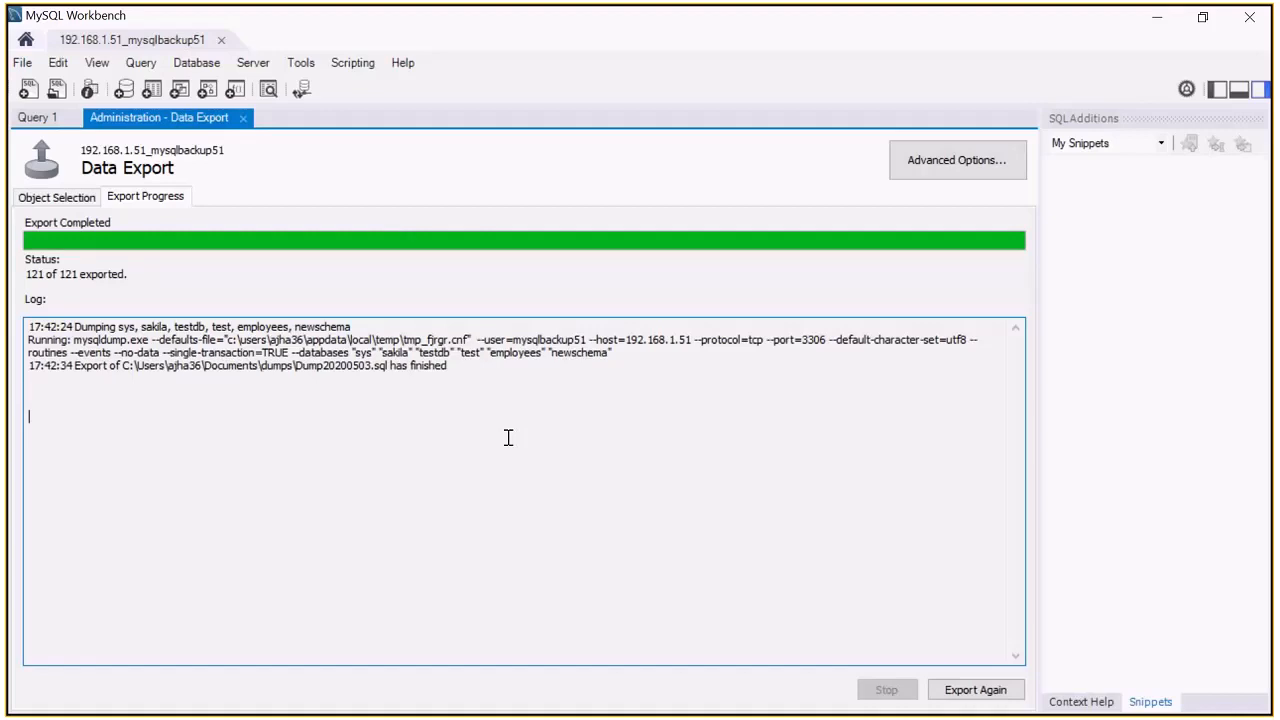
{"action": "mouse_move", "coordinate": [88, 212]}
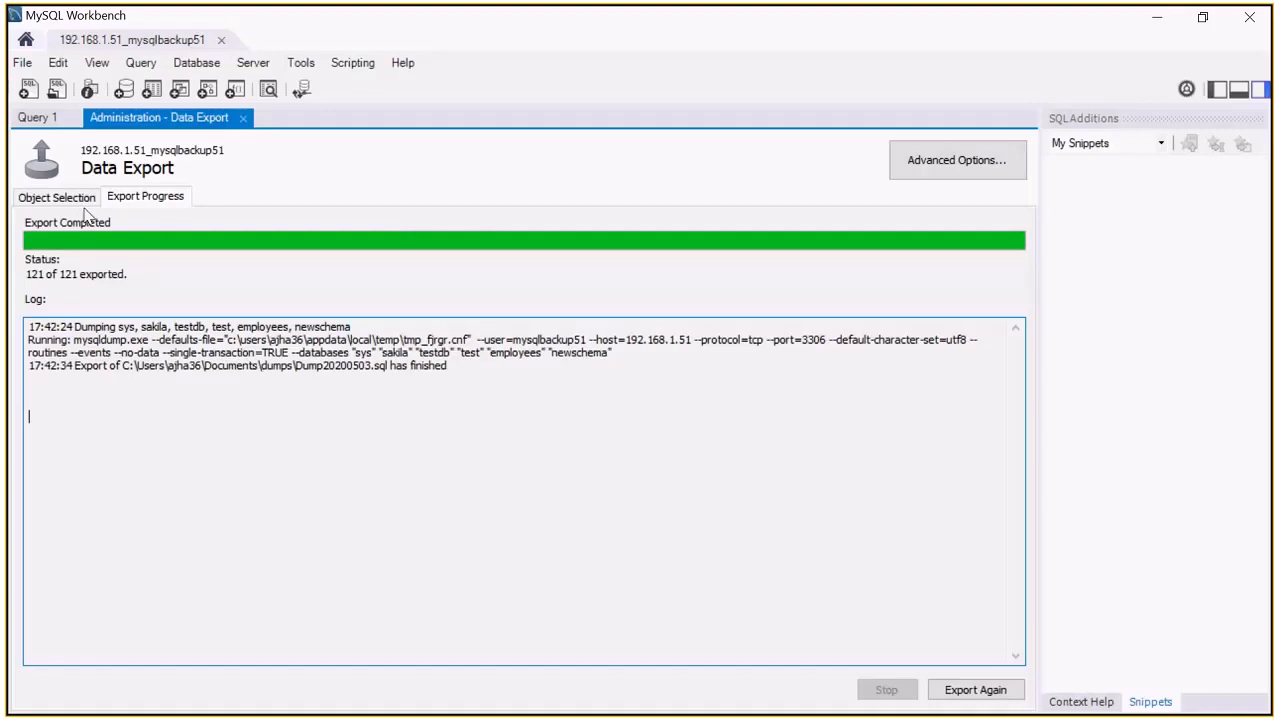
Step: Back in Object Selection, select the output path and browse to the dump folder
{"action": "left_click", "coordinate": [56, 196]}
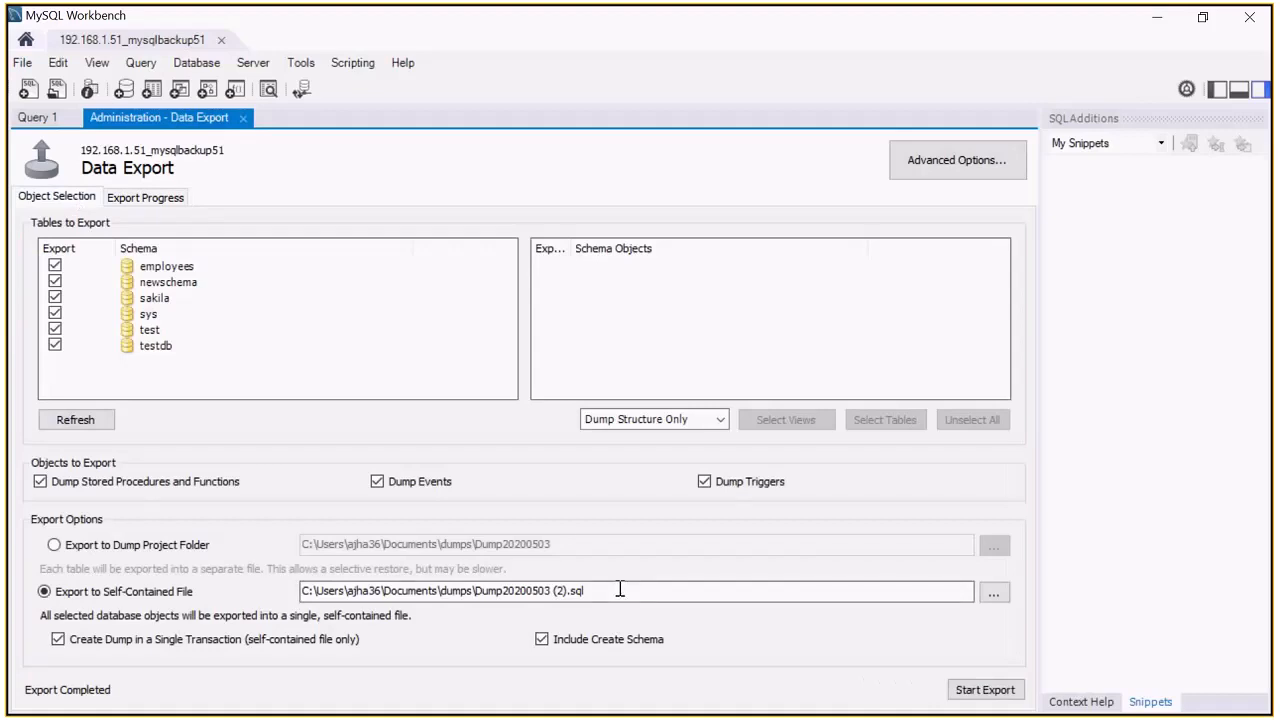
{"action": "triple_click", "coordinate": [440, 592]}
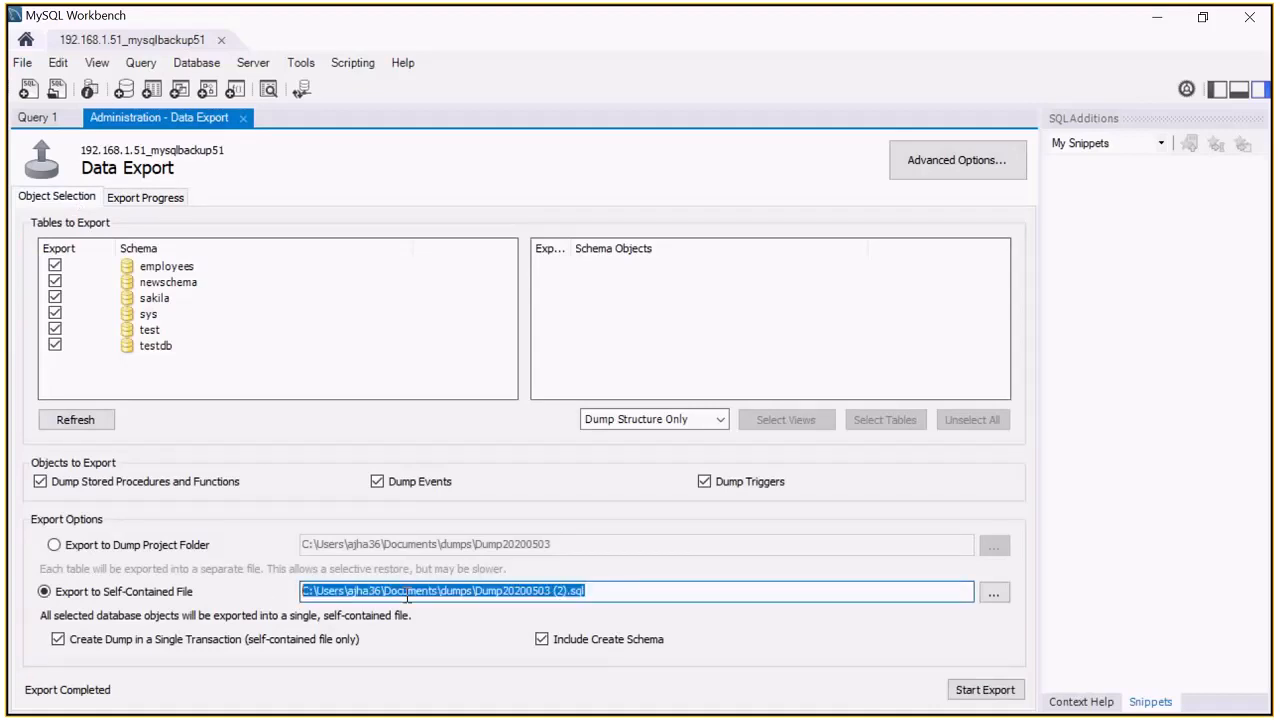
{"action": "right_click", "coordinate": [440, 590]}
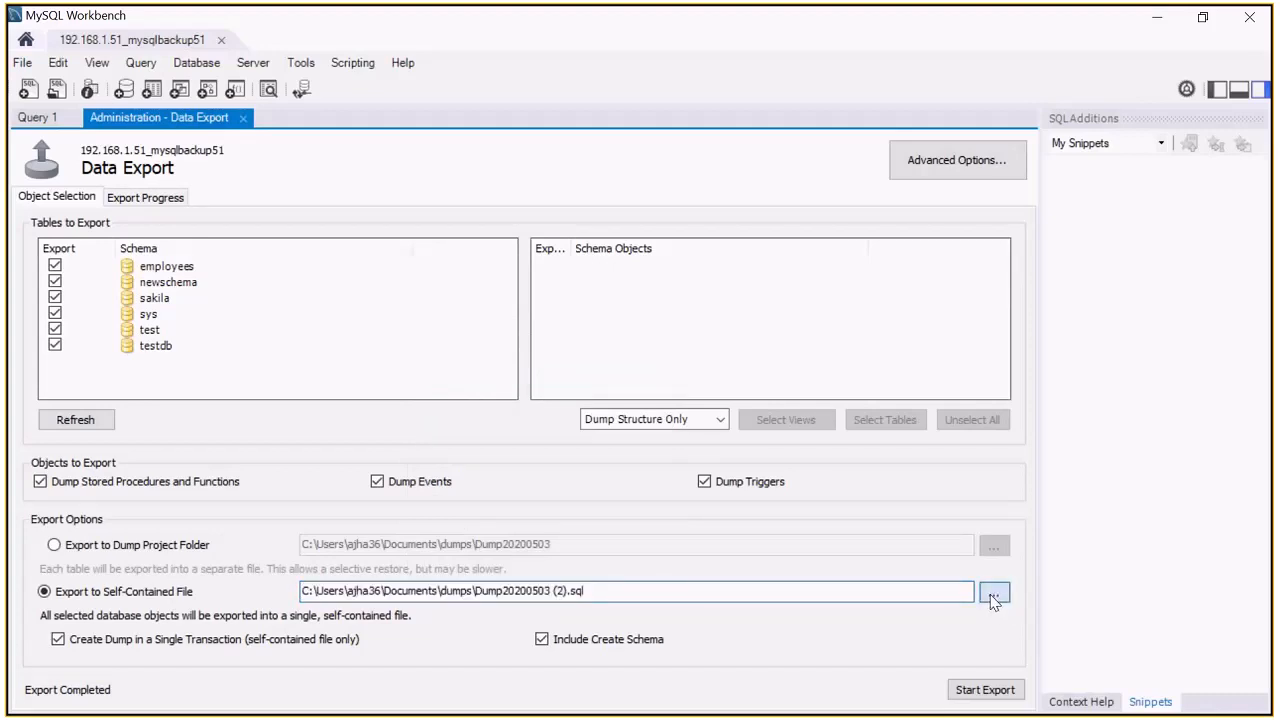
{"action": "left_click", "coordinate": [994, 592]}
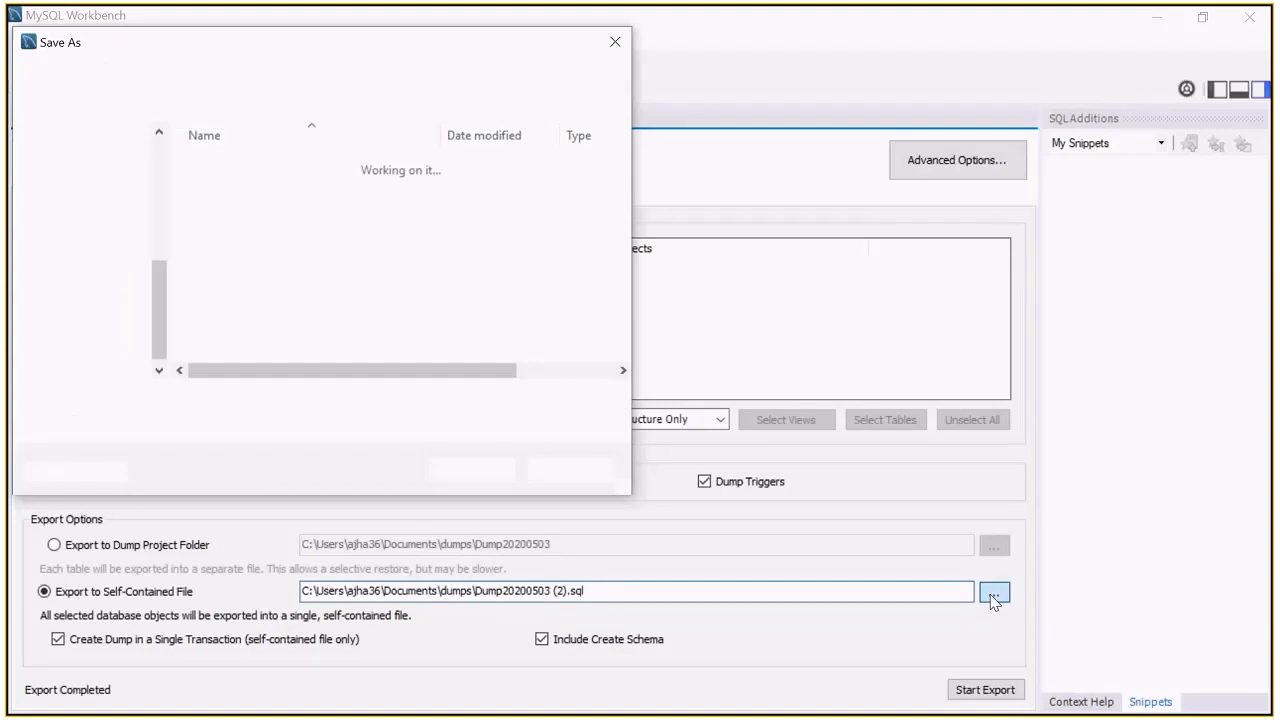
Step: Open Dump20200503.sql from the Save As dialog in EditPlus
{"action": "left_click", "coordinate": [994, 592]}
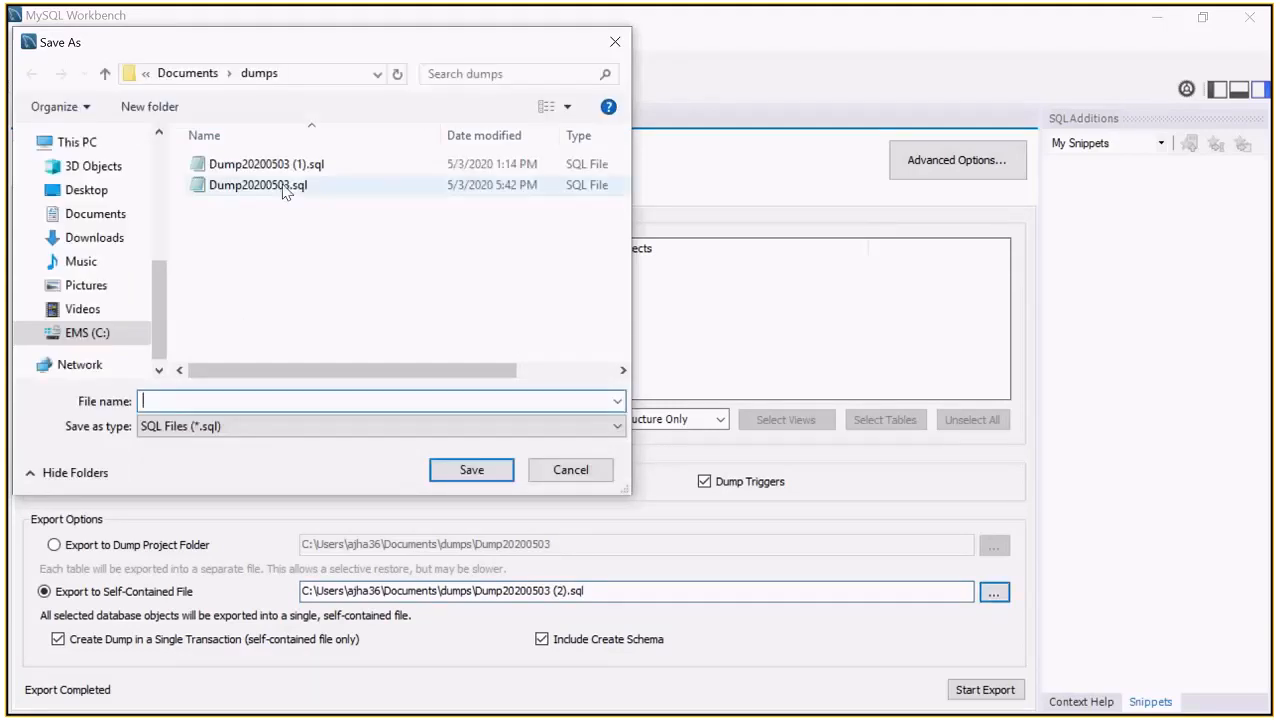
{"action": "right_click", "coordinate": [256, 184]}
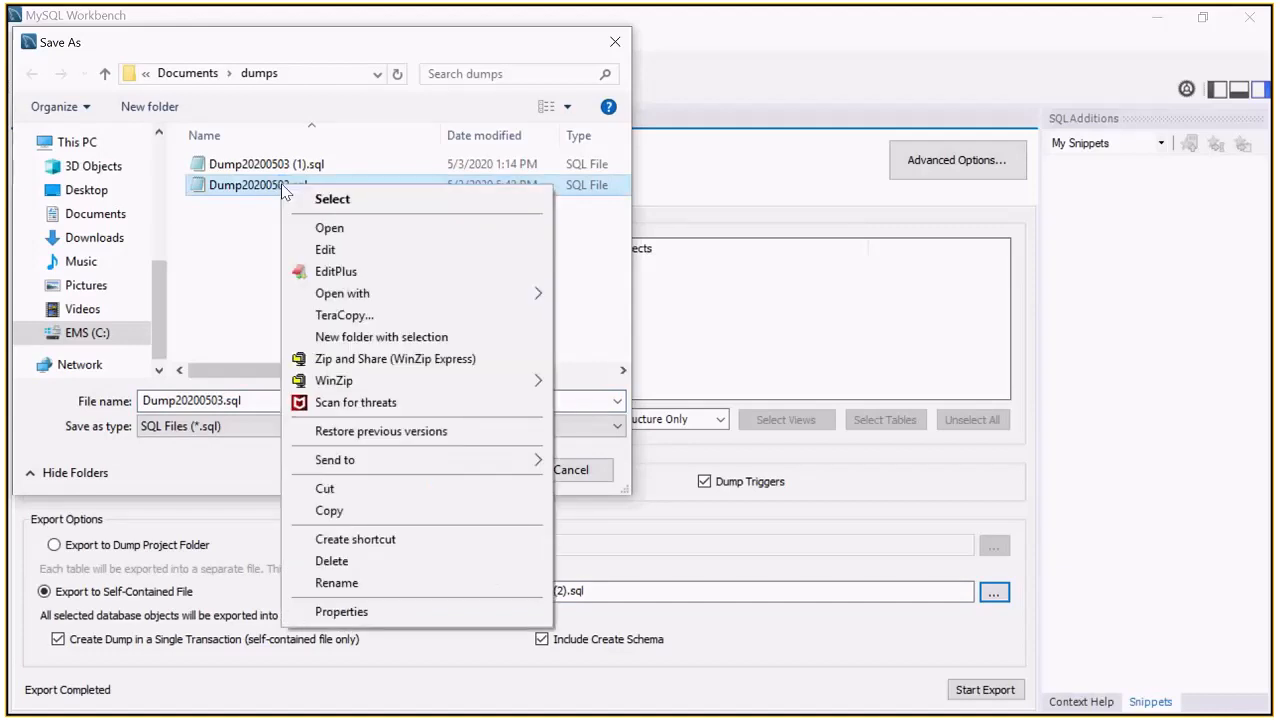
{"action": "mouse_move", "coordinate": [336, 272]}
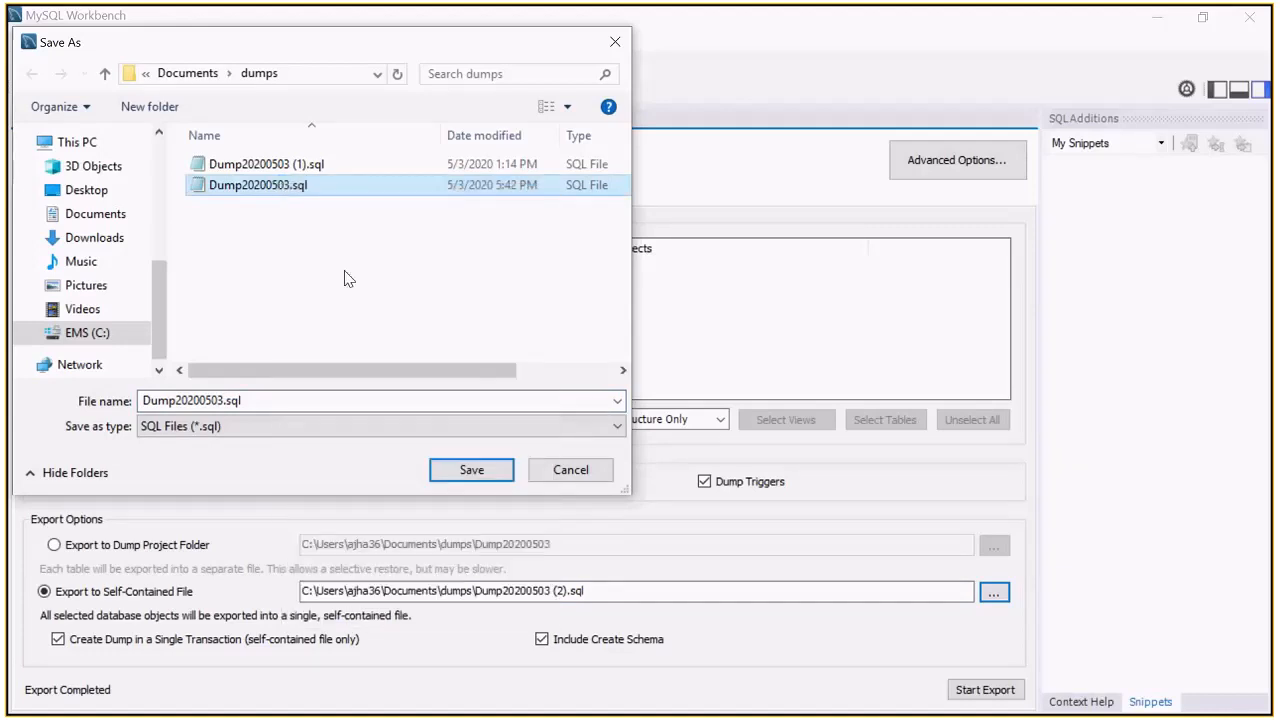
{"action": "left_click", "coordinate": [472, 470]}
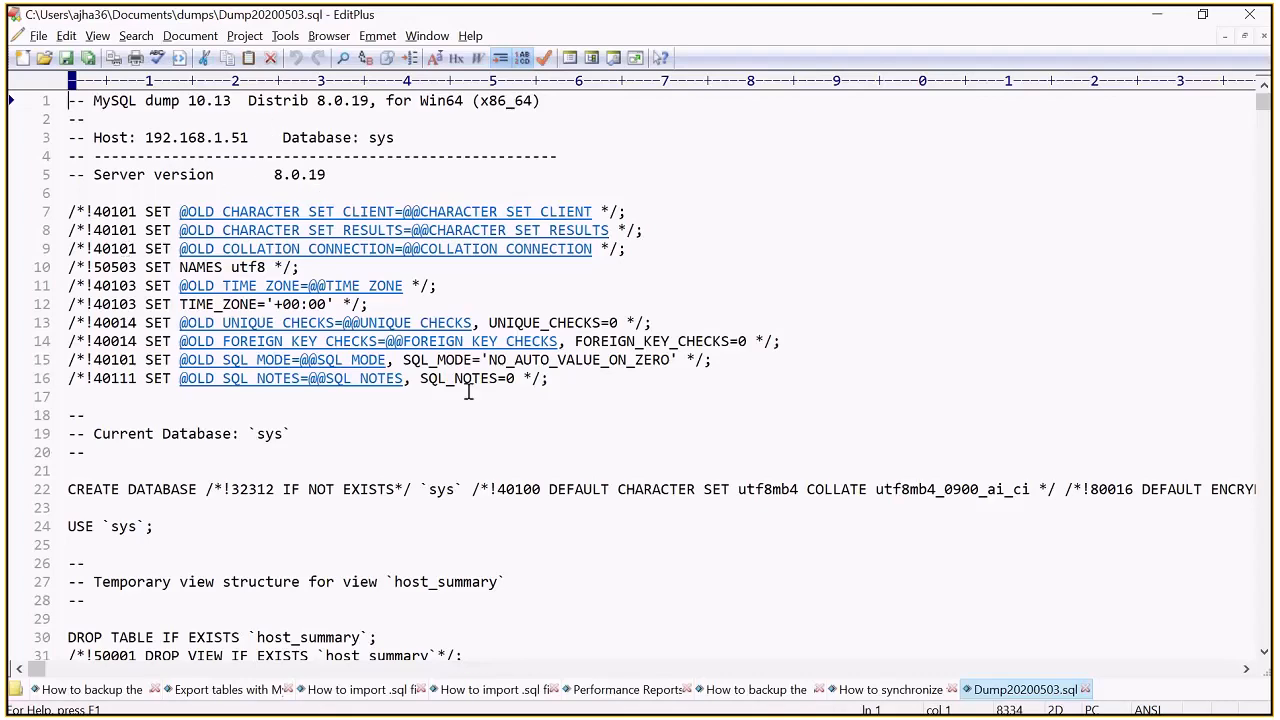
{"action": "scroll", "scroll_direction": "down", "scroll_amount": 3}
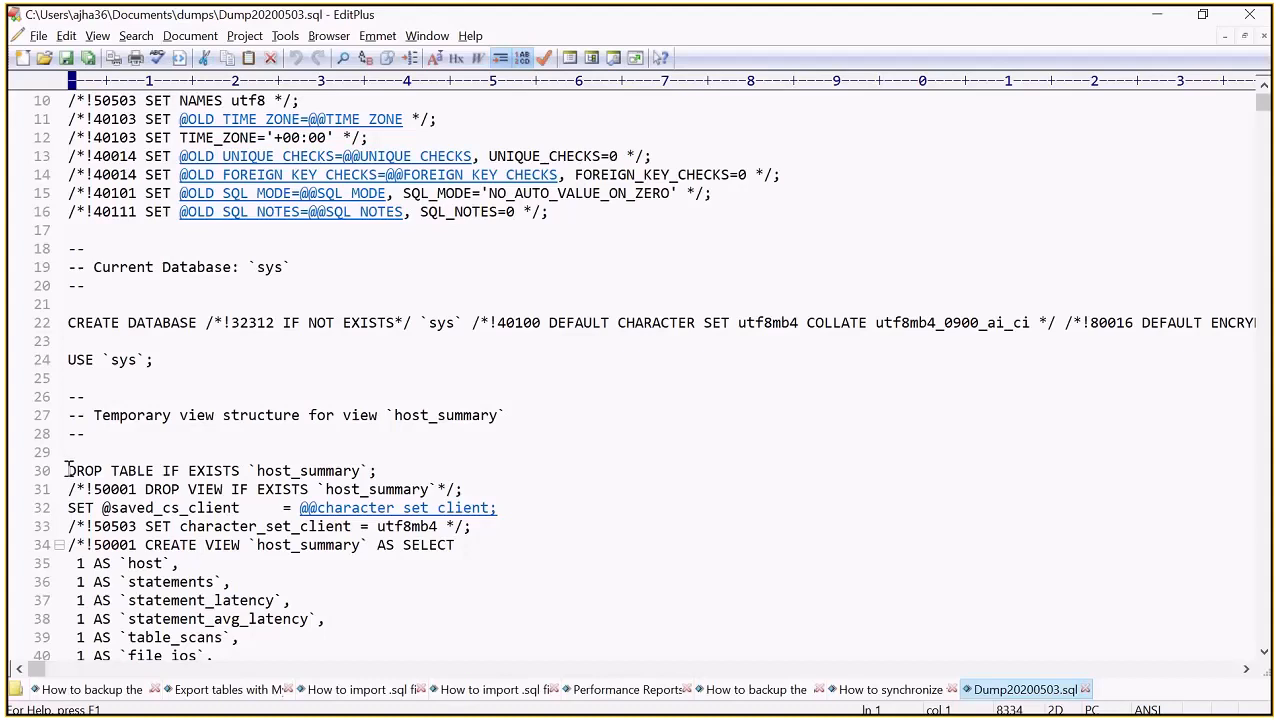
{"action": "mouse_move", "coordinate": [160, 478]}
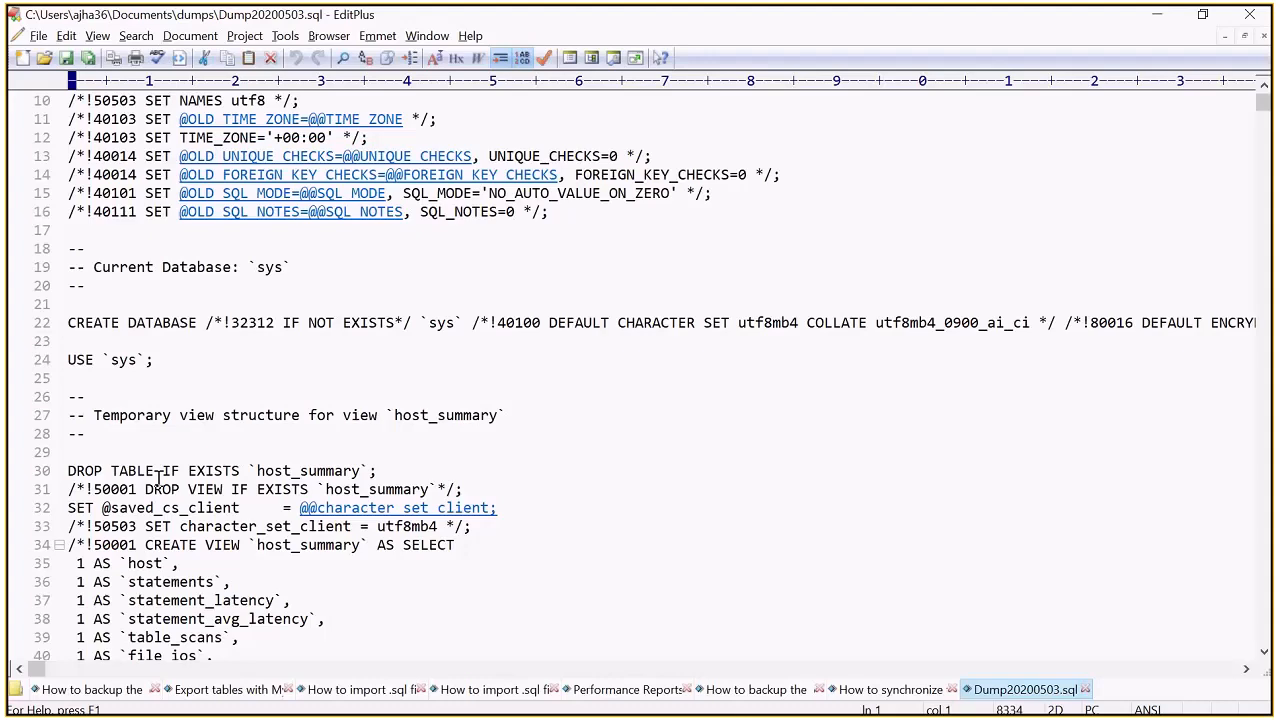
{"action": "mouse_move", "coordinate": [600, 452]}
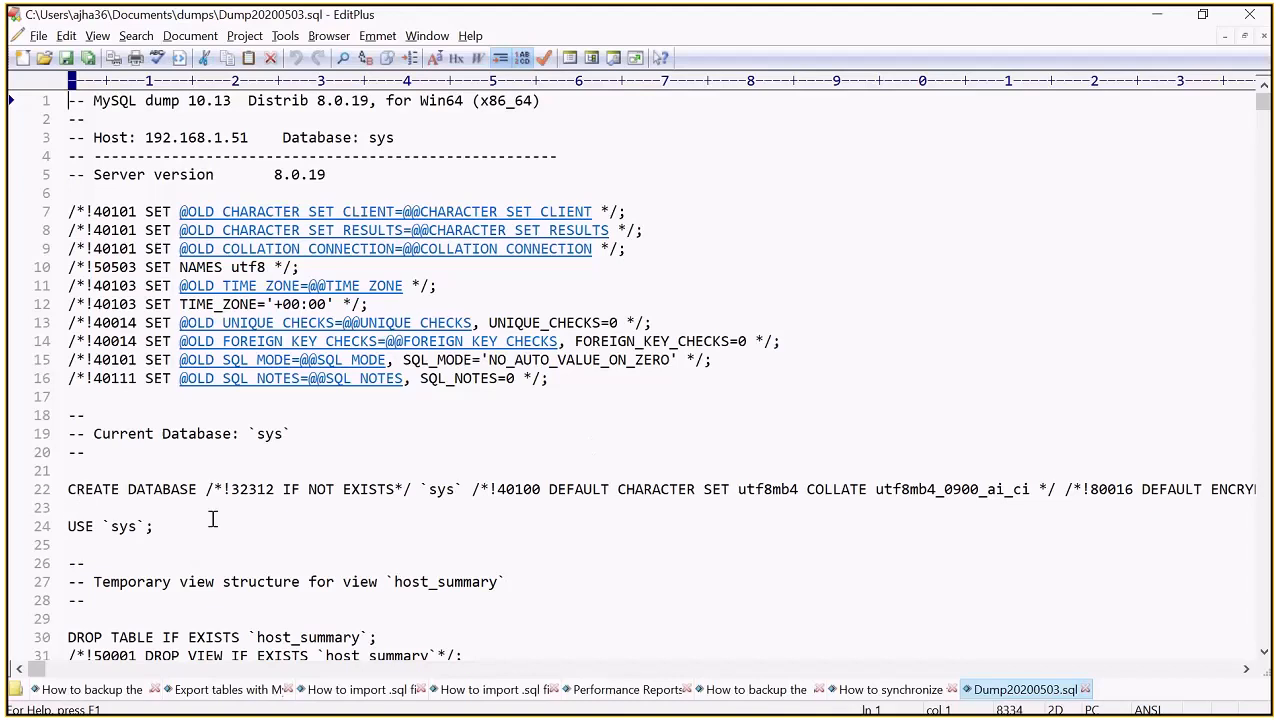
{"action": "mouse_move", "coordinate": [432, 540]}
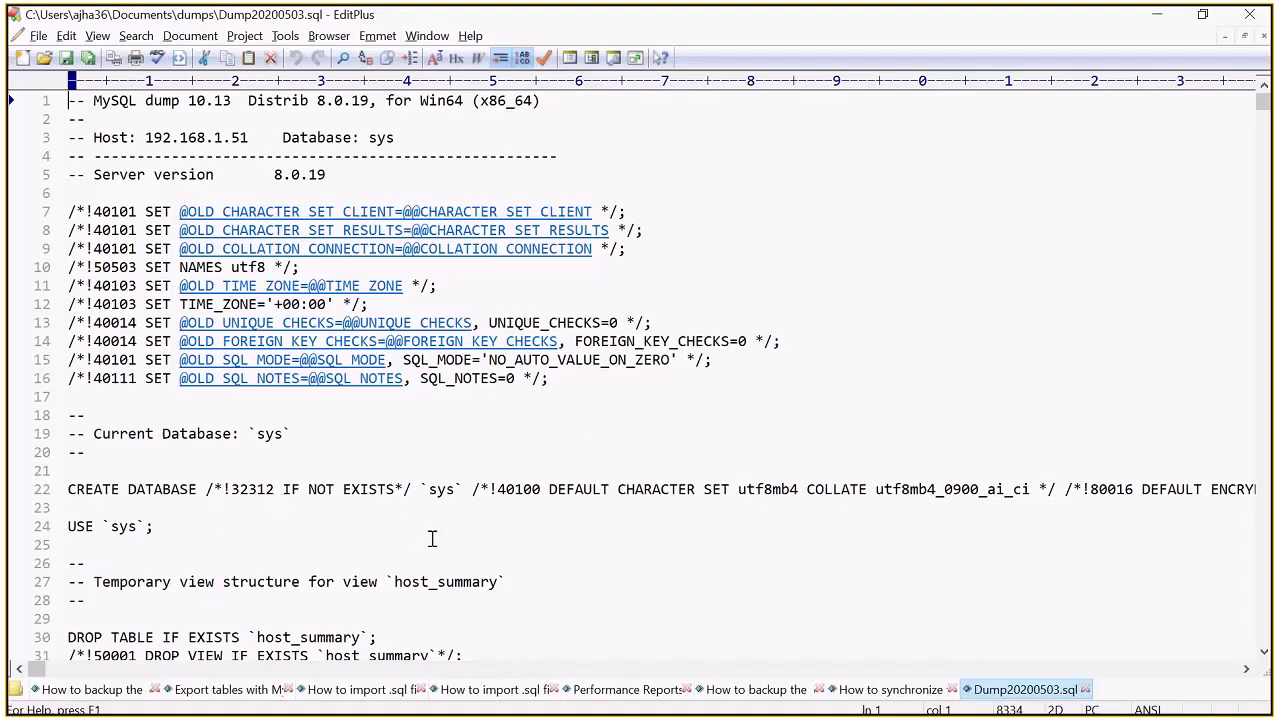
{"action": "scroll", "scroll_direction": "down", "scroll_amount": 3}
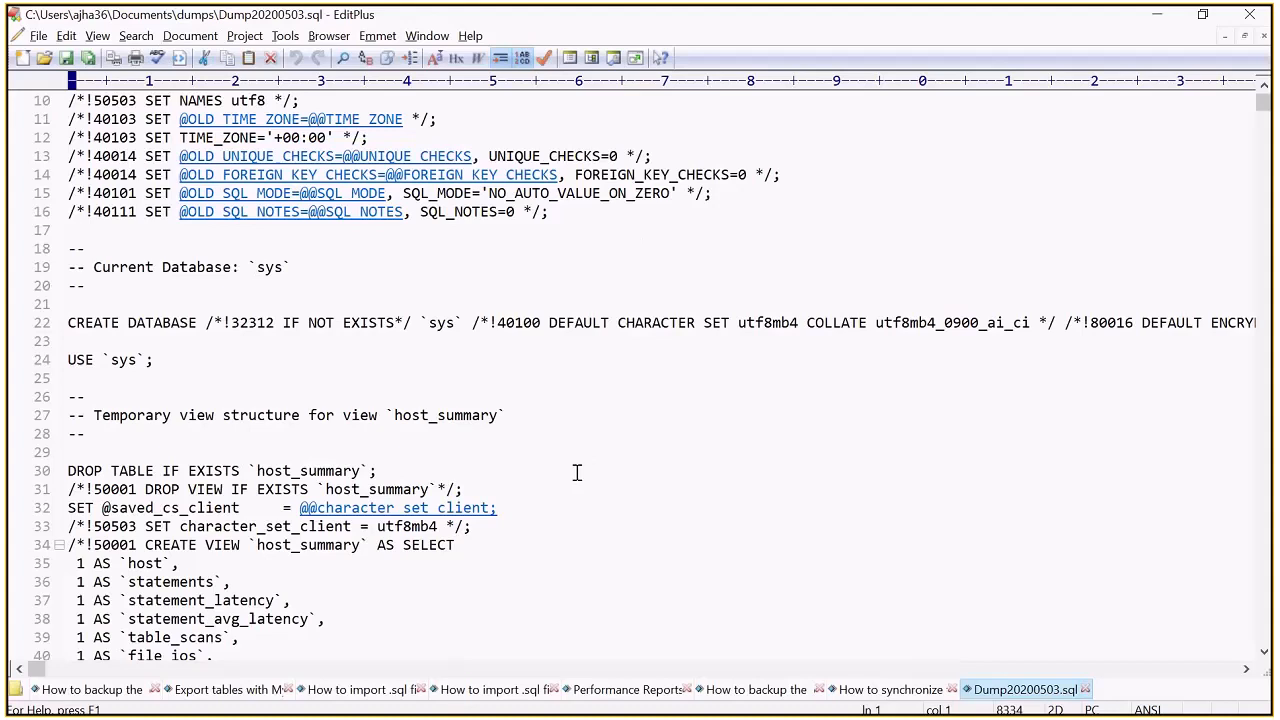
{"action": "mouse_move", "coordinate": [576, 478]}
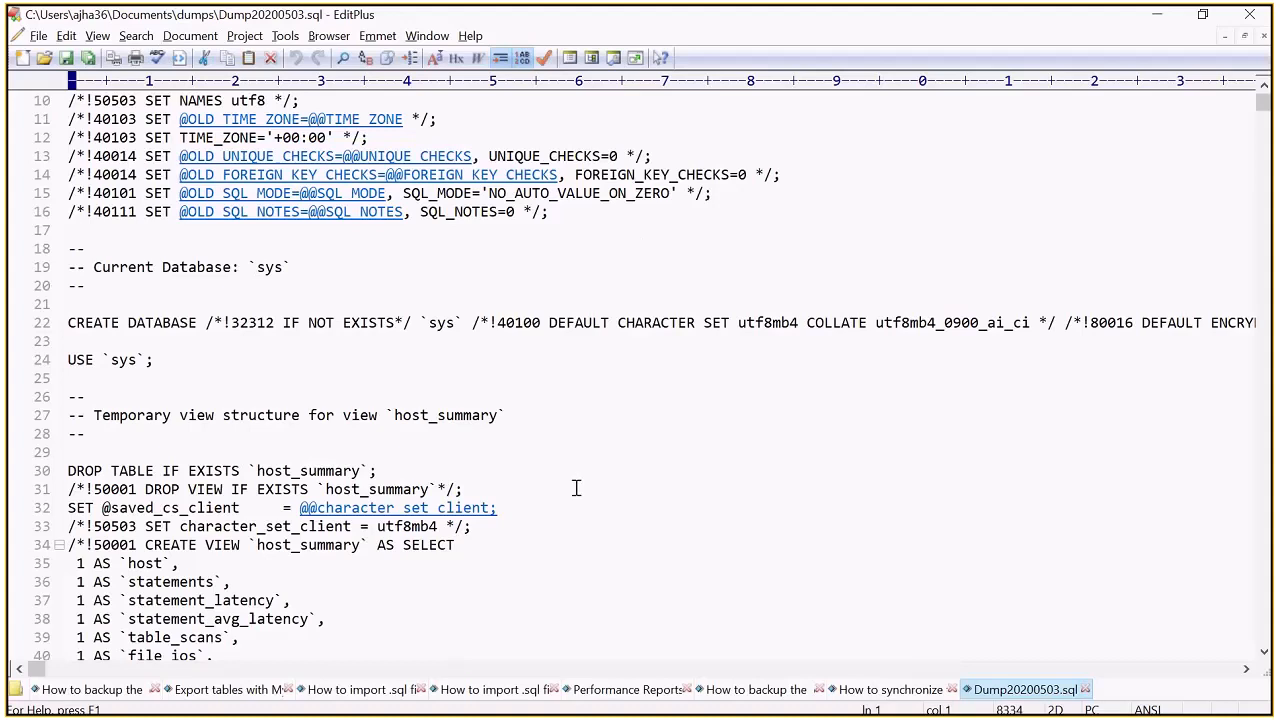
{"action": "mouse_move", "coordinate": [576, 508]}
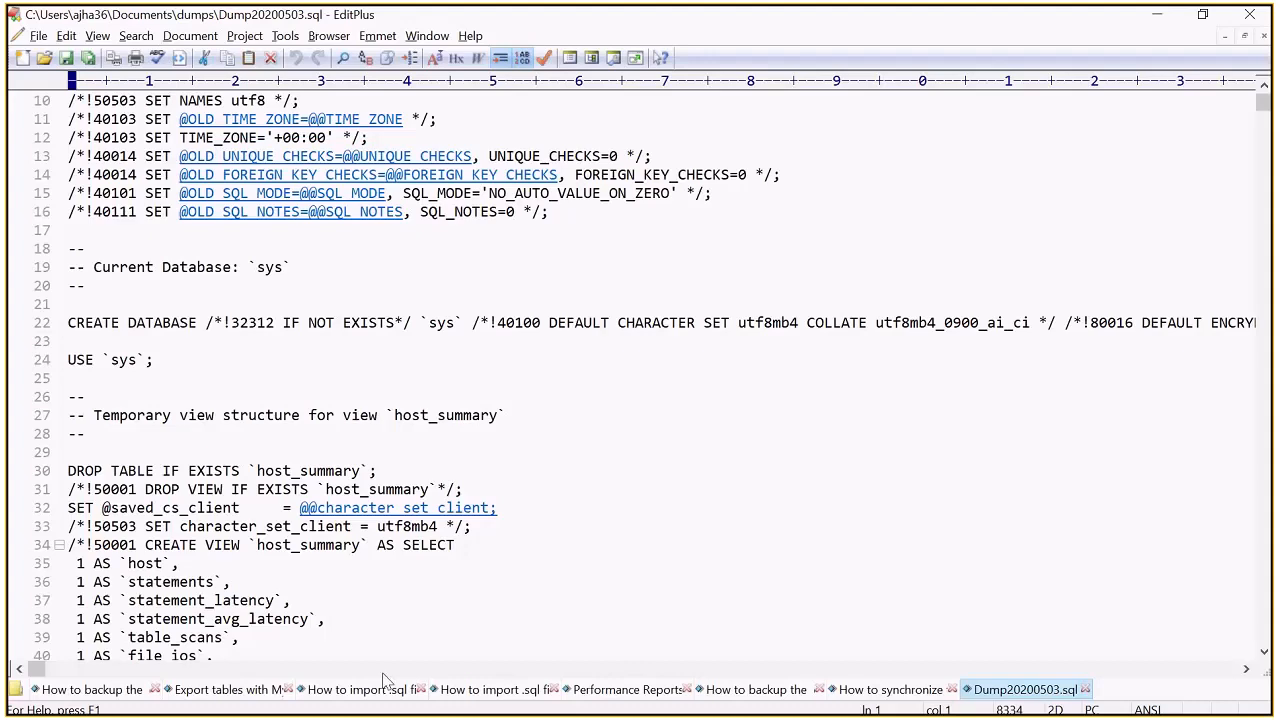
{"action": "mouse_move", "coordinate": [504, 478]}
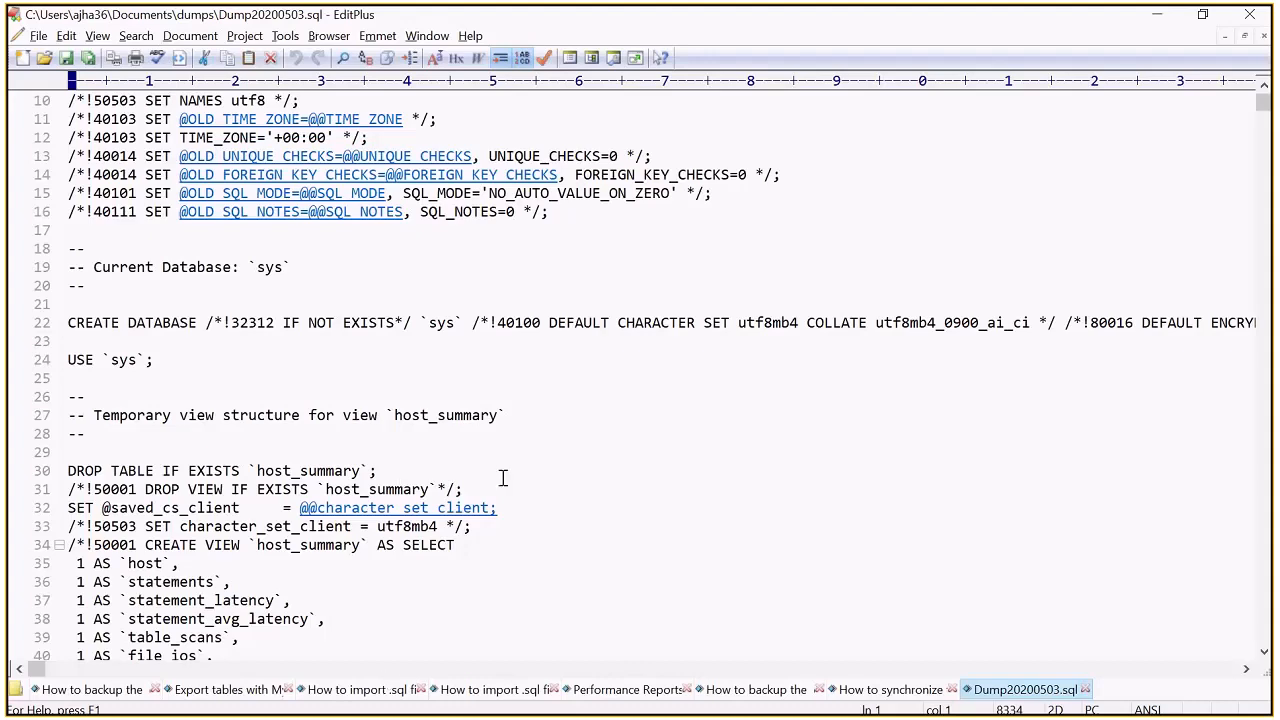
{"action": "scroll", "scroll_direction": "down", "scroll_amount": 3}
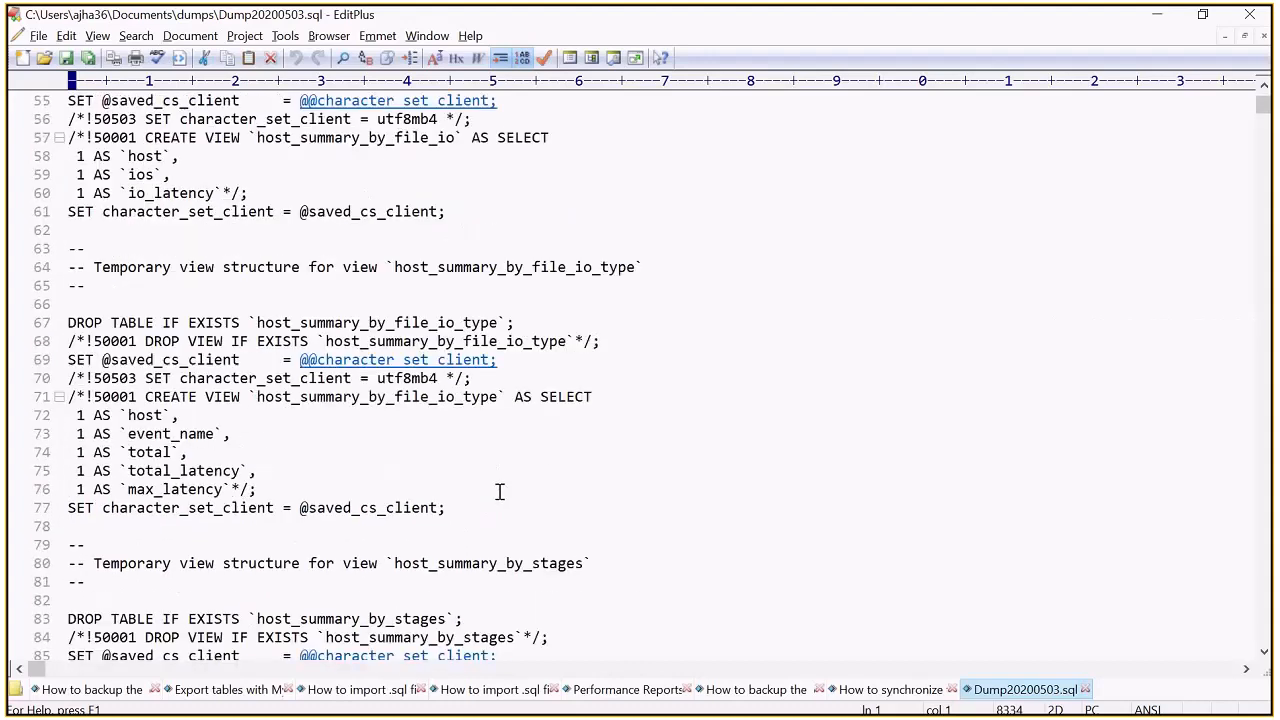
{"action": "scroll", "scroll_direction": "down", "scroll_amount": 3}
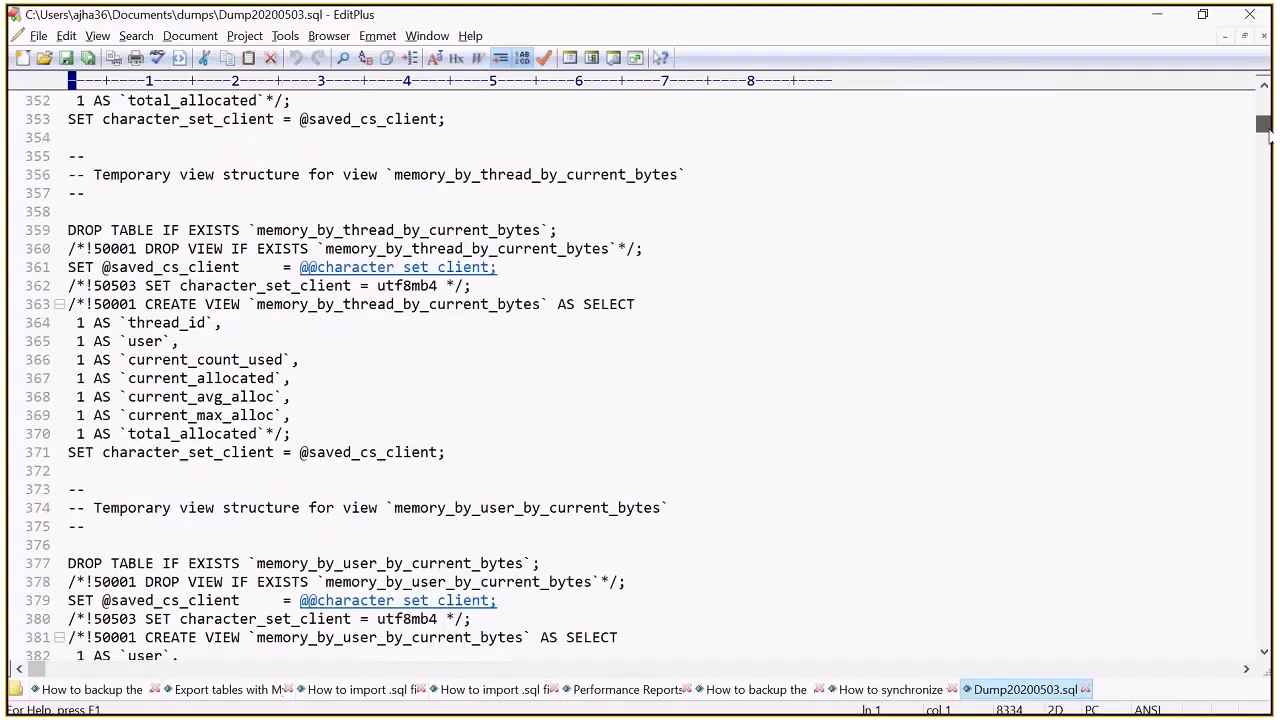
{"action": "scroll", "scroll_direction": "down", "scroll_amount": 3}
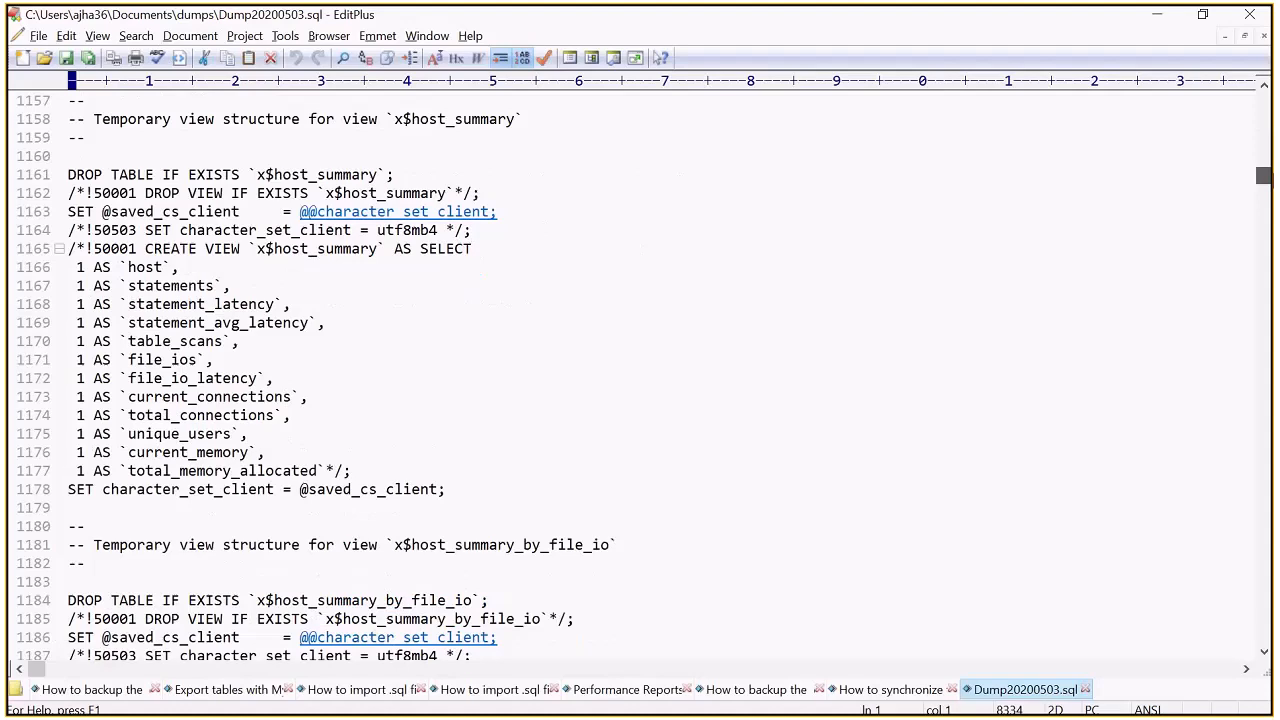
{"action": "scroll", "scroll_direction": "down", "scroll_amount": 3}
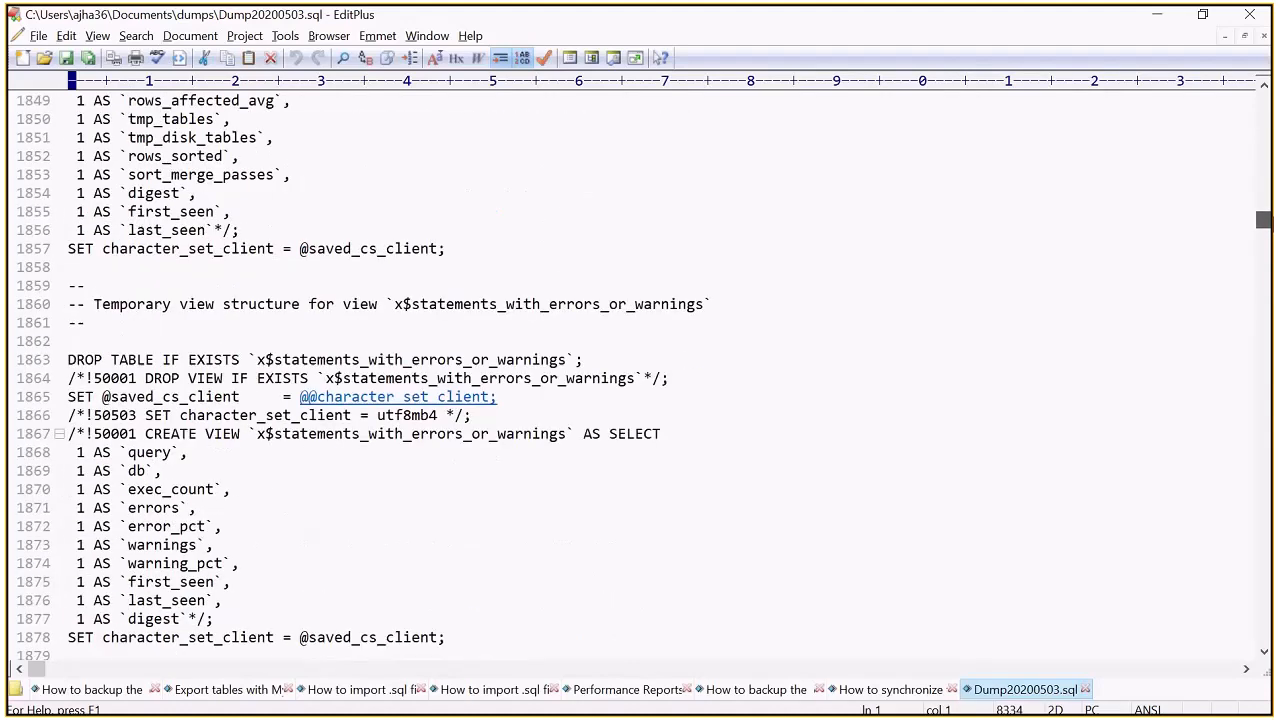
{"action": "scroll", "scroll_direction": "down", "scroll_amount": 3}
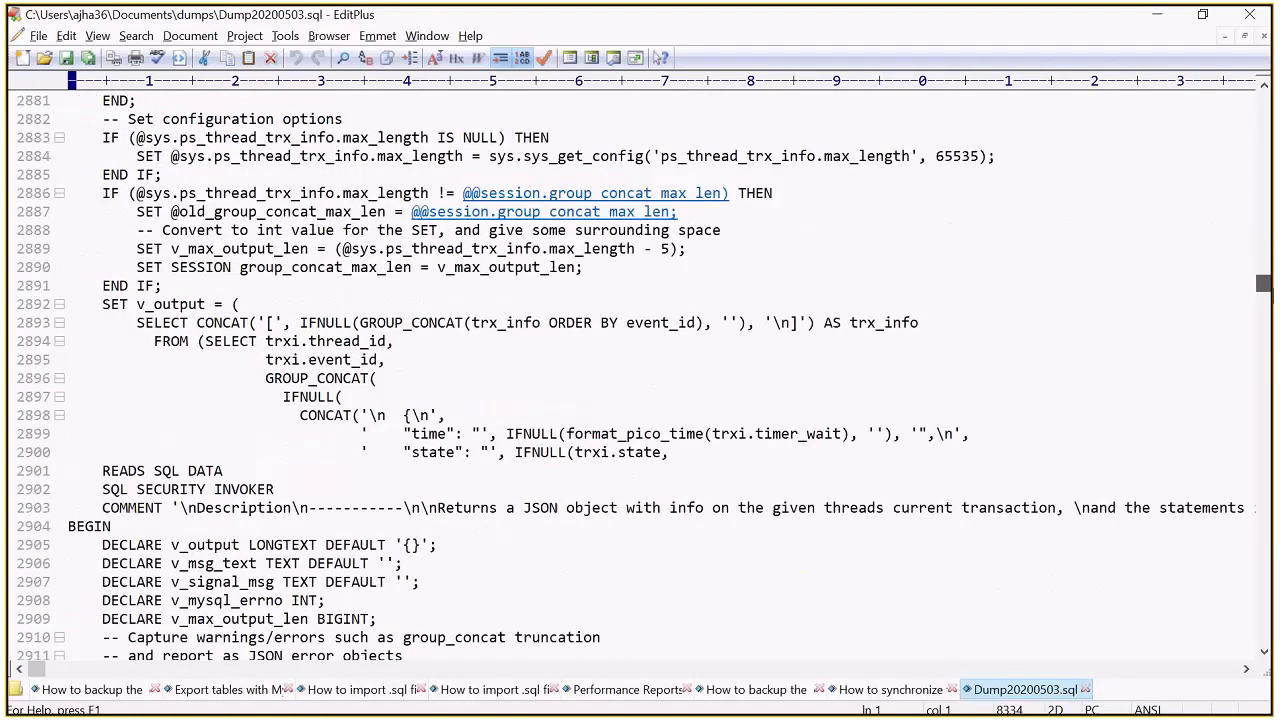
{"action": "scroll", "scroll_direction": "down", "scroll_amount": 3}
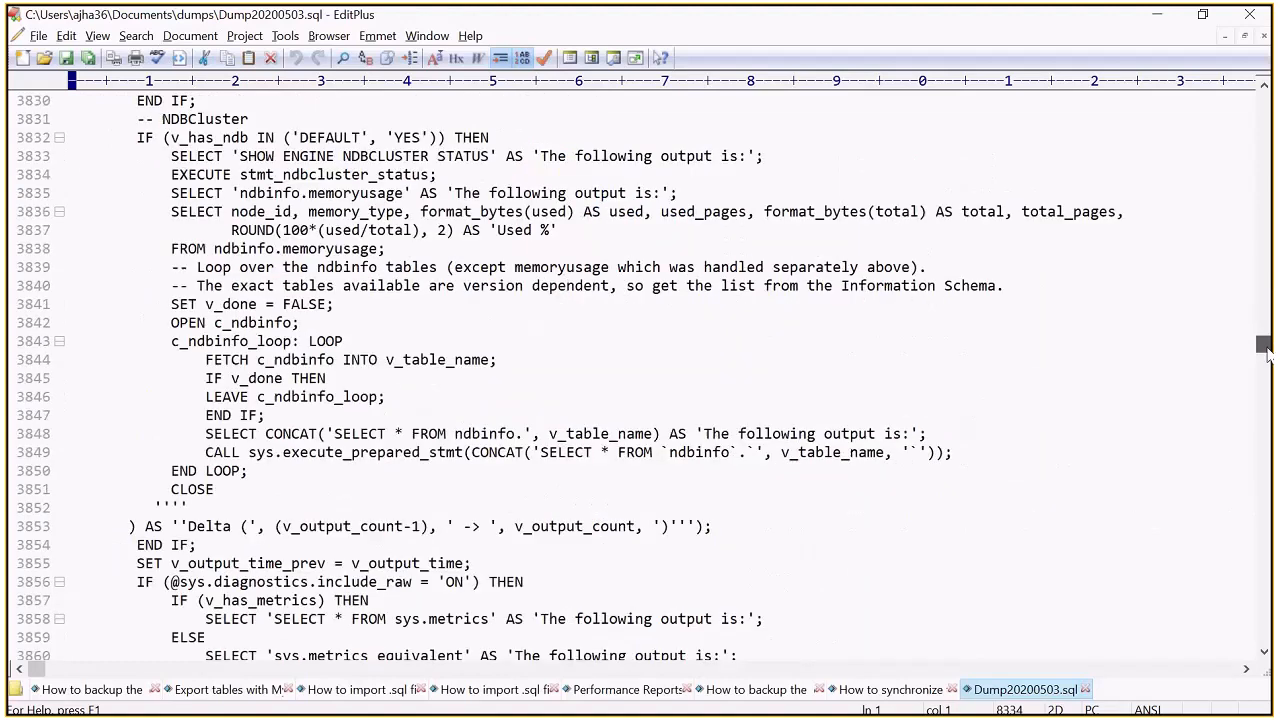
{"action": "scroll", "scroll_direction": "down", "scroll_amount": 3}
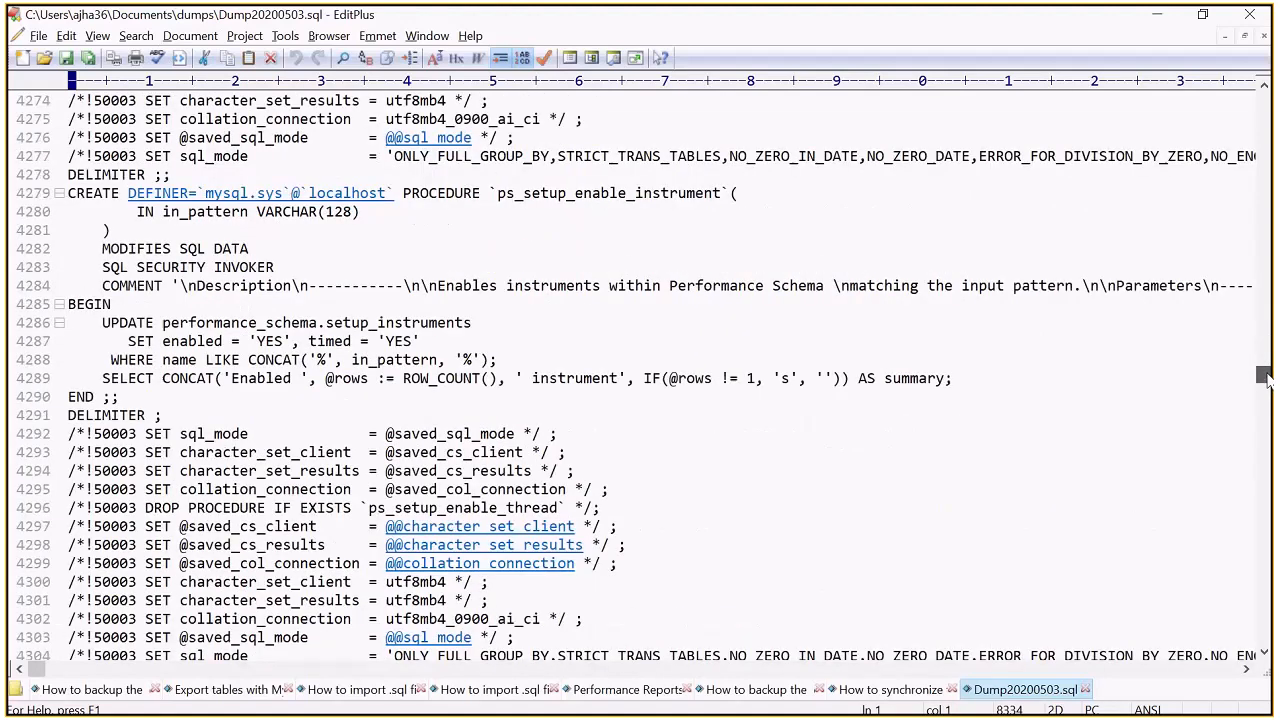
{"action": "scroll", "scroll_direction": "down", "scroll_amount": 3}
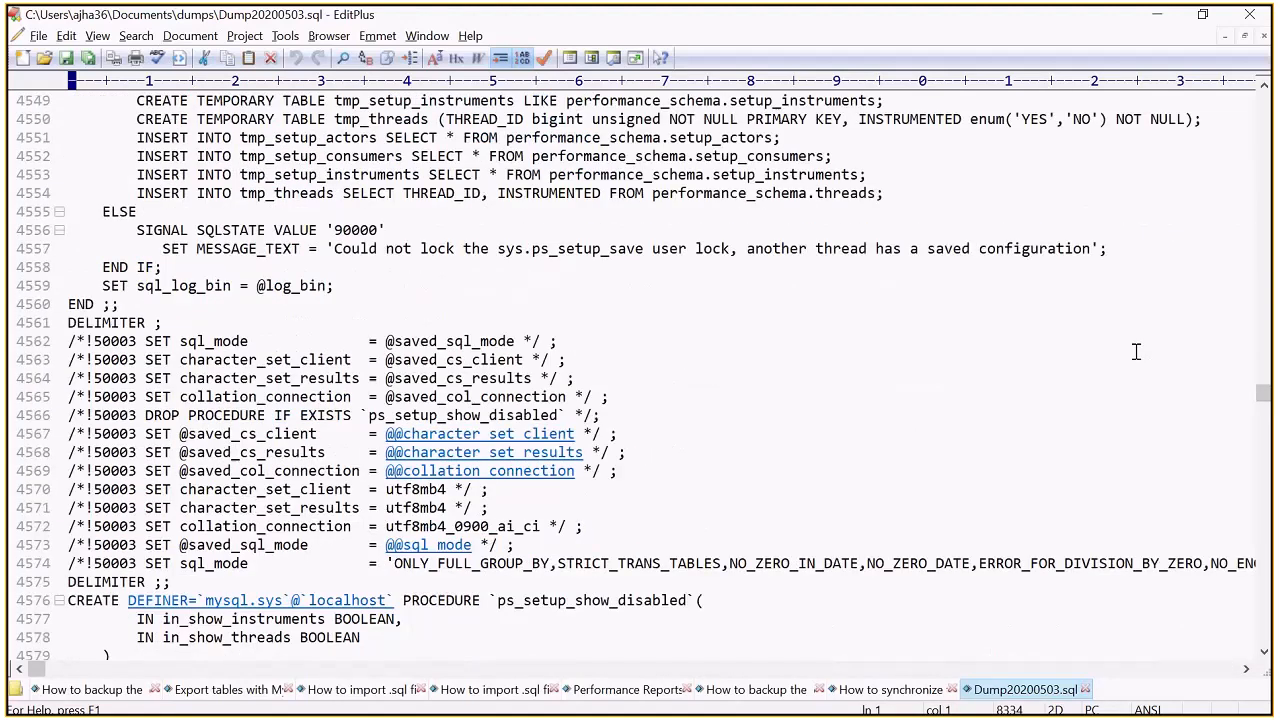
{"action": "scroll", "scroll_direction": "down", "scroll_amount": 3}
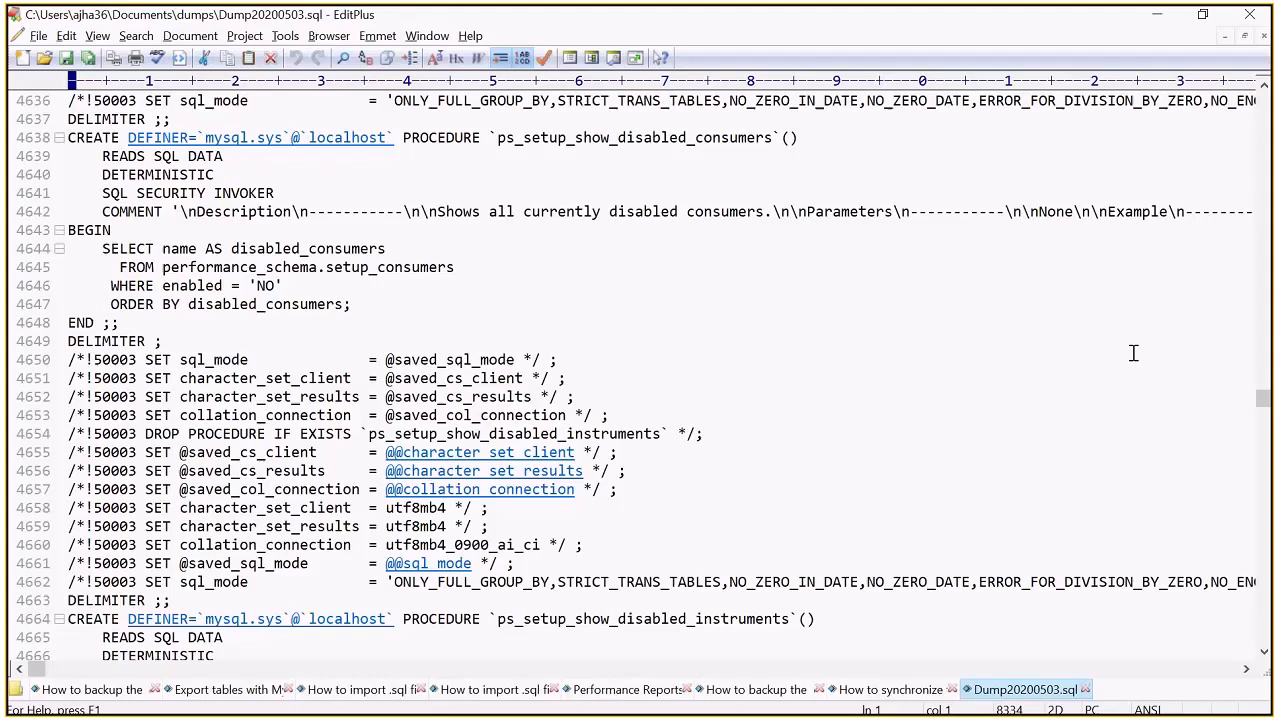
{"action": "mouse_move", "coordinate": [644, 448]}
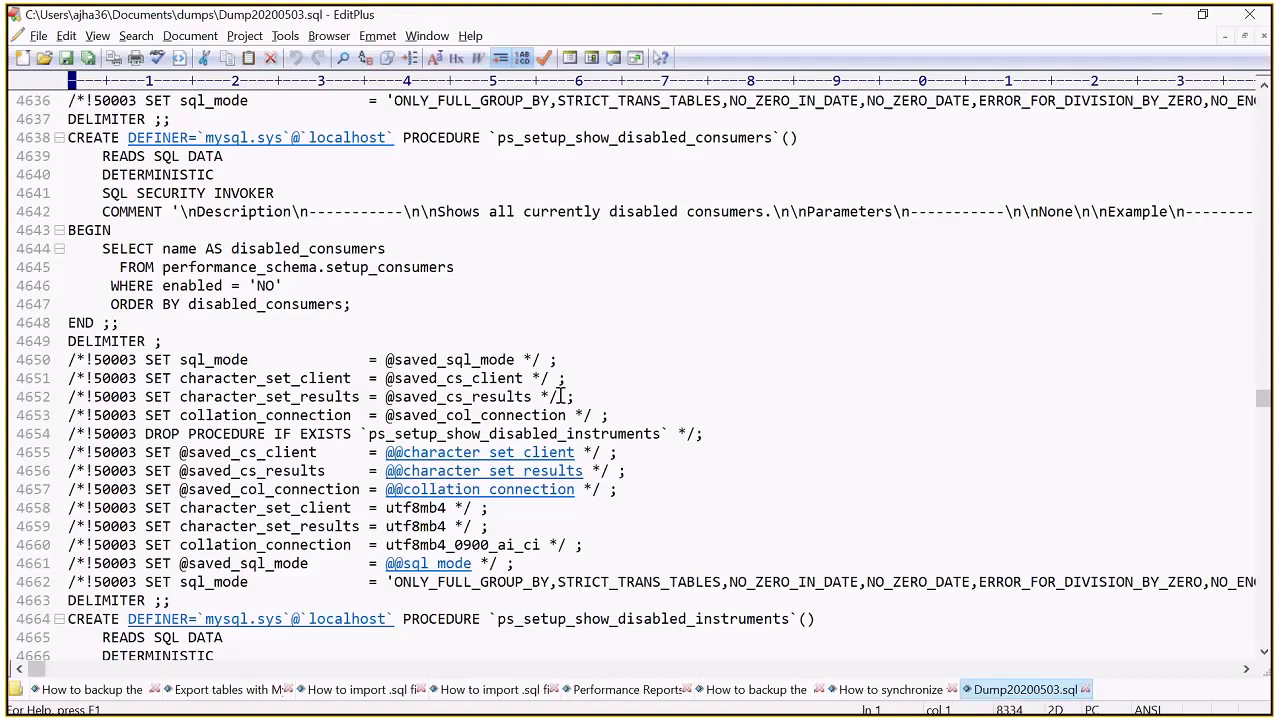
{"action": "mouse_move", "coordinate": [560, 396]}
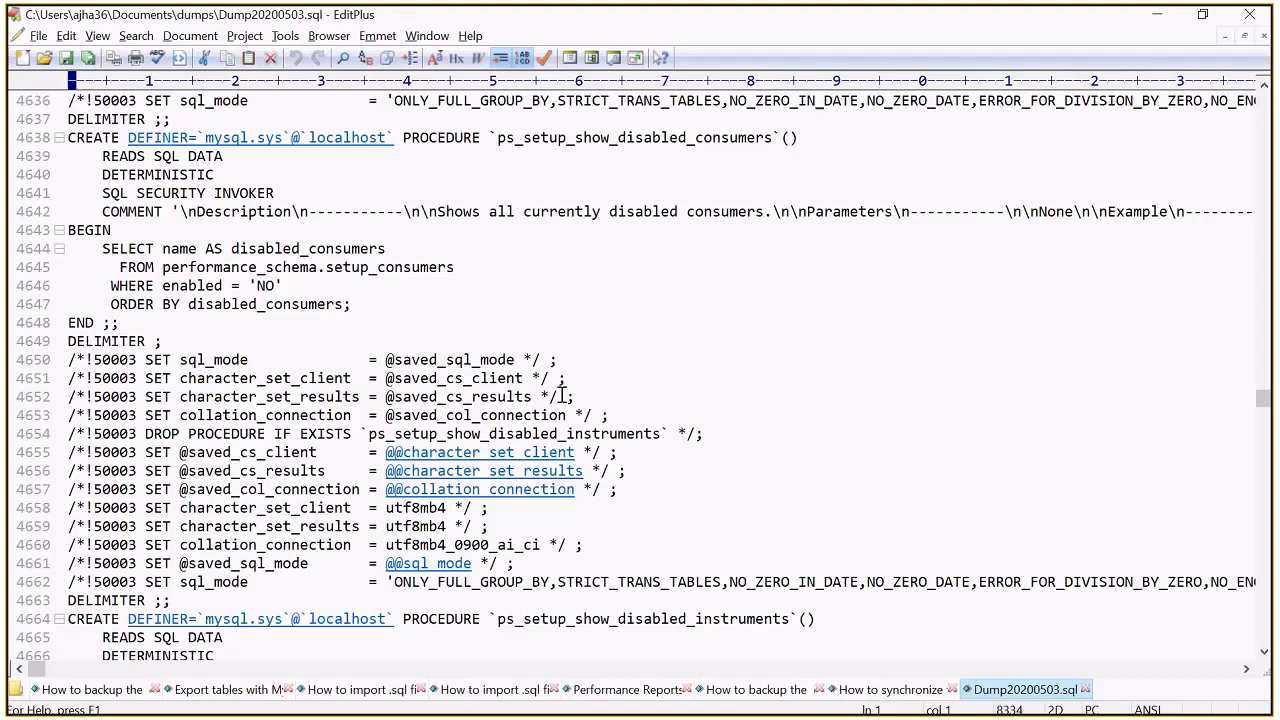